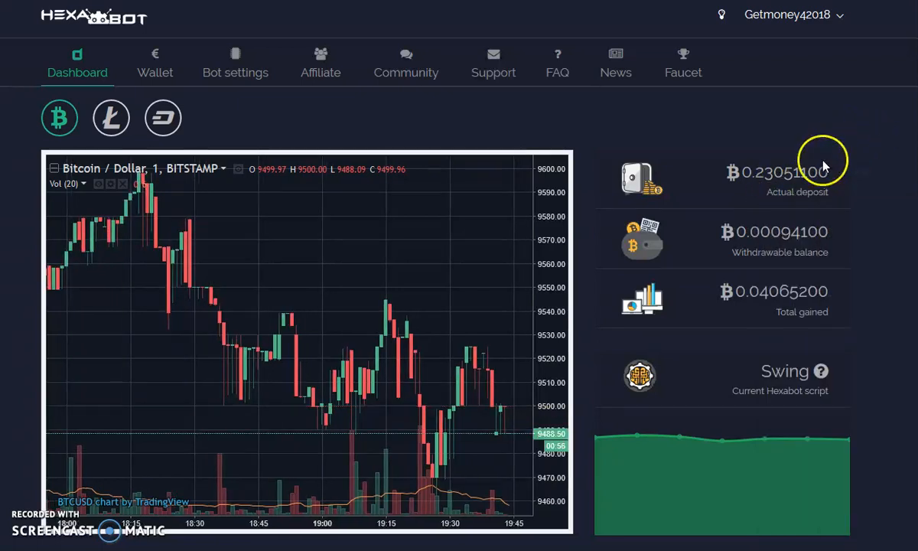
mouse_move(823, 170)
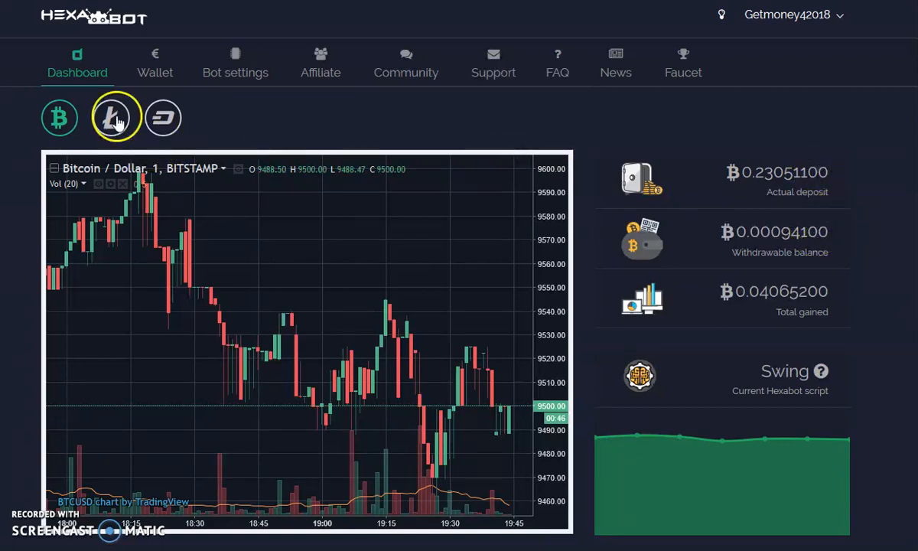
Step: Switch the dashboard to Litecoin: 8.88744400 deposit and 1.72304800 withdrawable
click(111, 117)
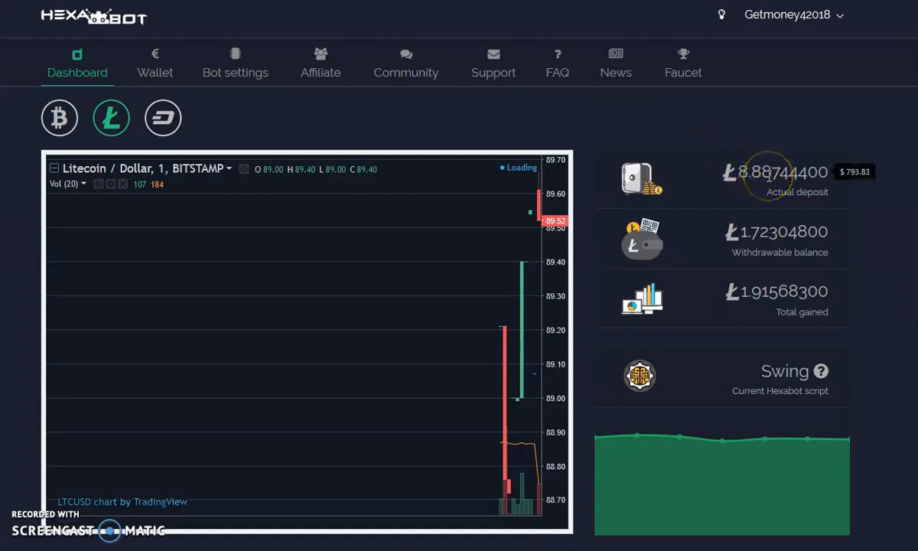
mouse_move(772, 224)
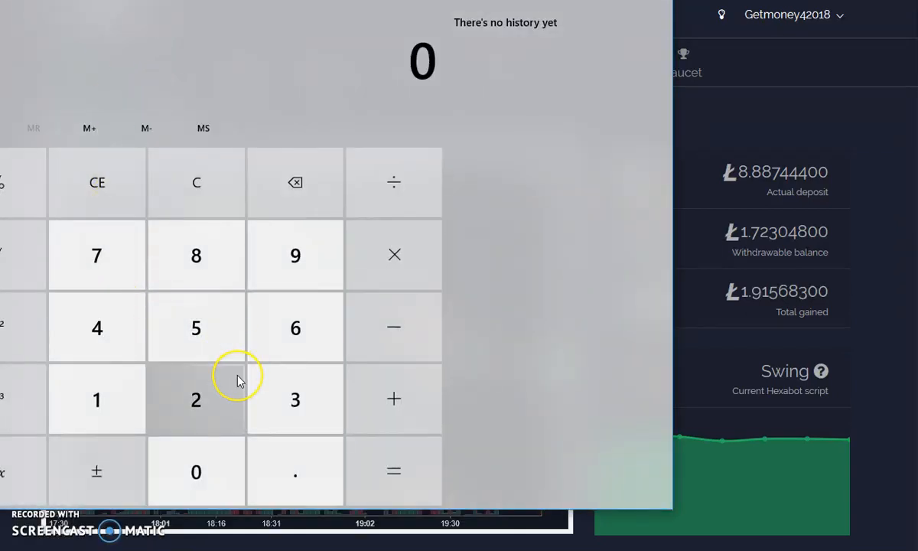
Step: Add 2215 + 9 + 795 + 154 for 3,173, then subtract 1500 for 1,673
click(195, 400)
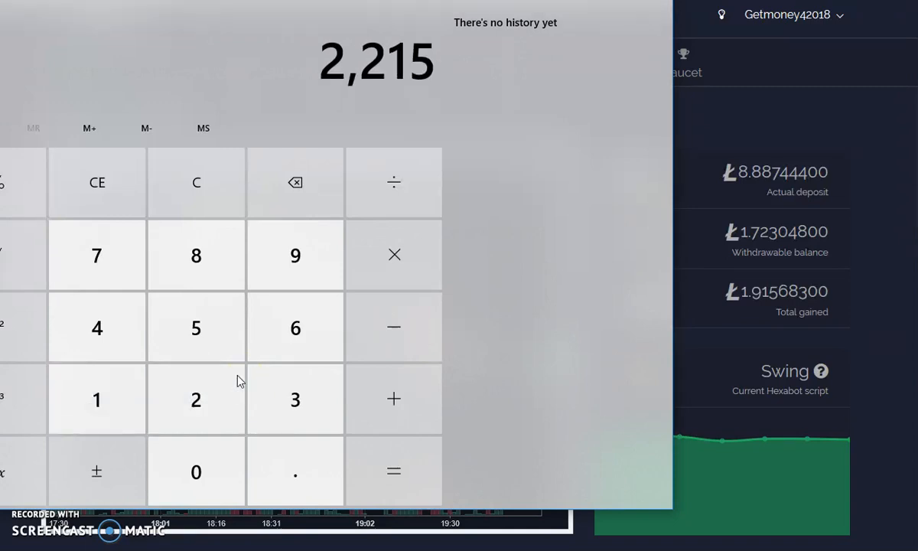
click(294, 255)
text(154)
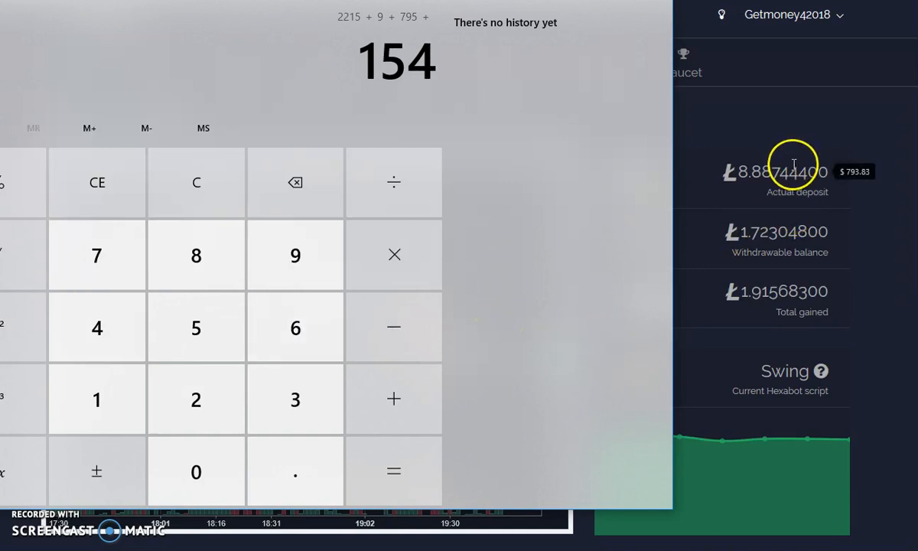
mouse_move(792, 207)
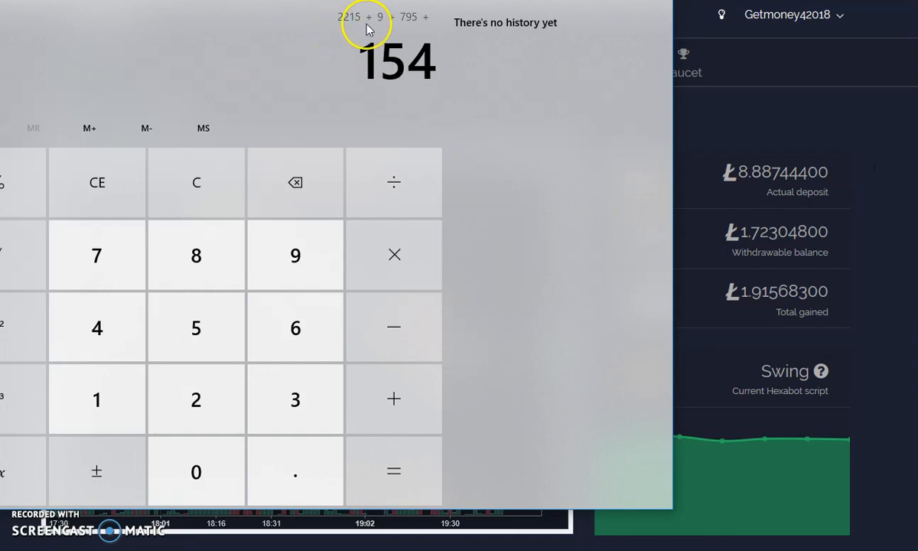
click(393, 471)
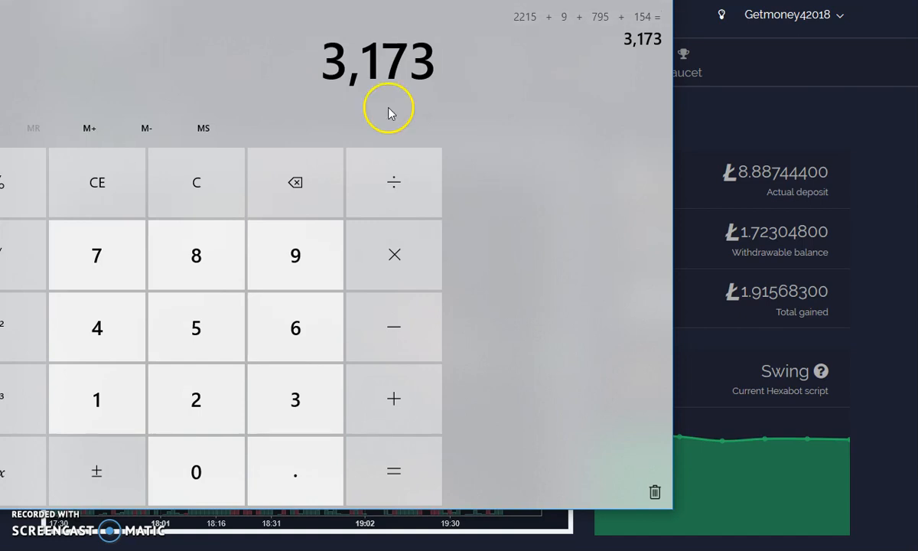
click(393, 326)
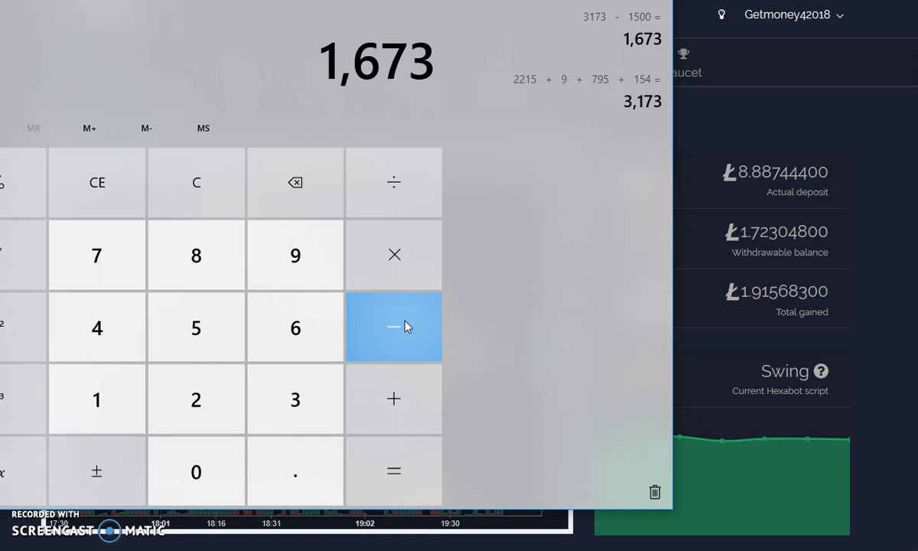
mouse_move(568, 92)
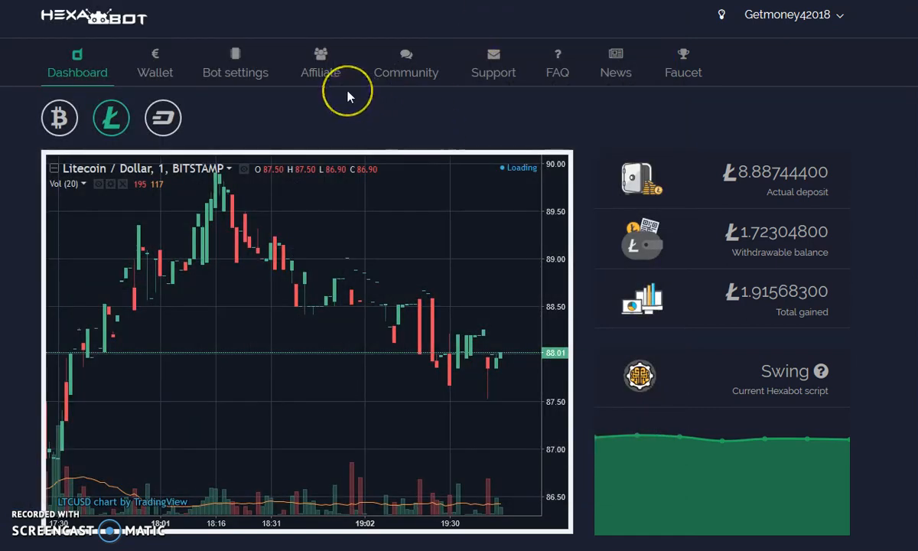
mouse_move(146, 38)
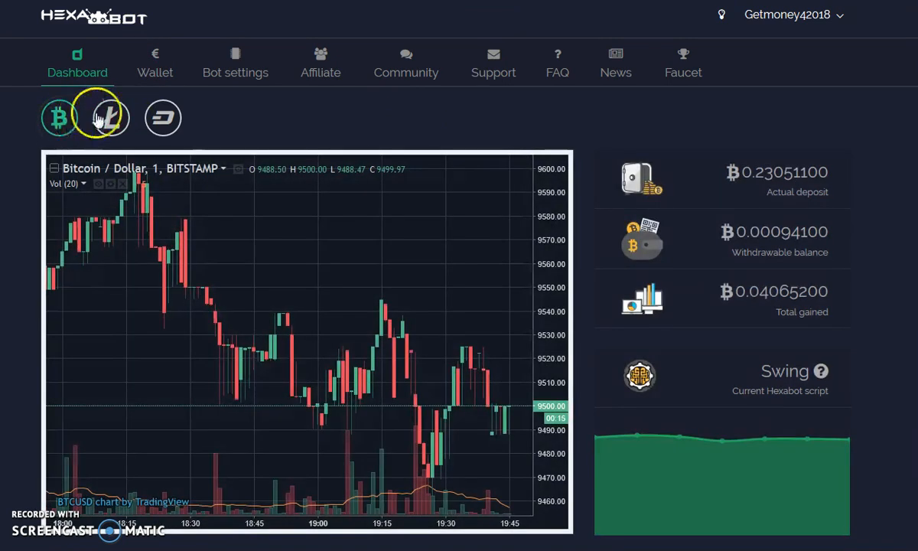
Step: Flip the dashboard to Litecoin, then back to Bitcoin with its 0.23051100 deposit
click(111, 117)
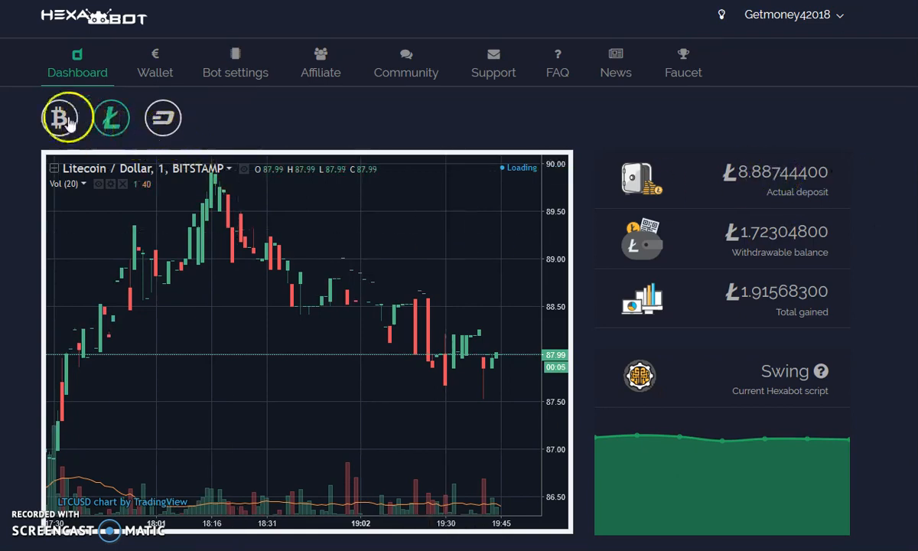
click(65, 117)
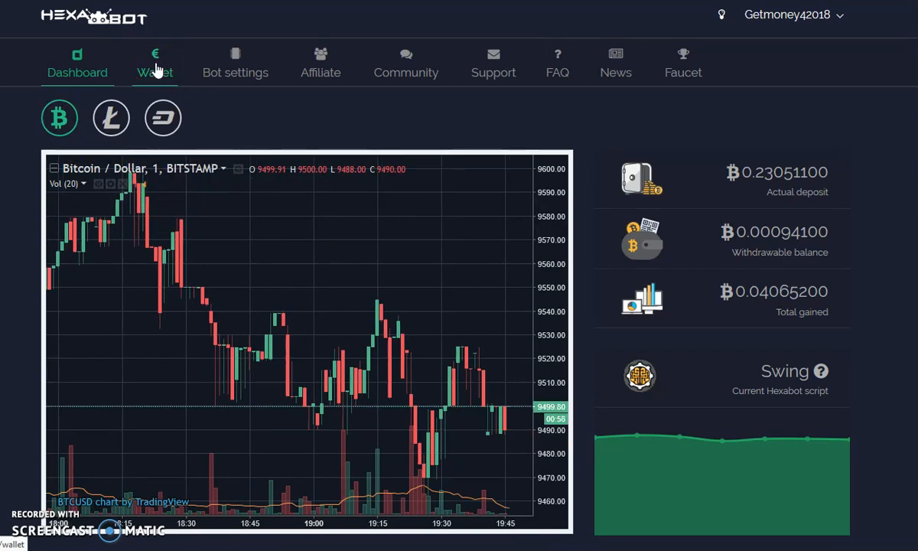
Step: Review the Bitcoin wallet transactions, then bring up the withdrawal form showing 0.00094100
click(154, 62)
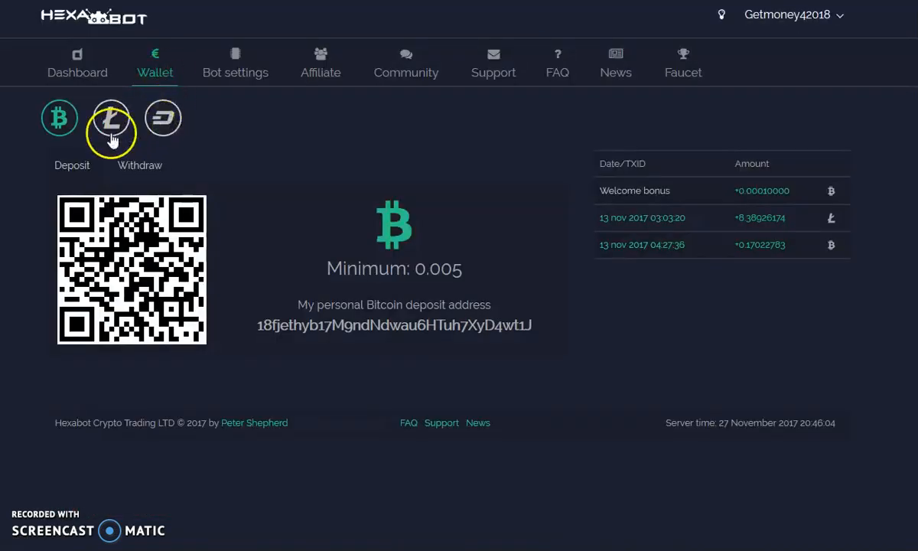
click(60, 117)
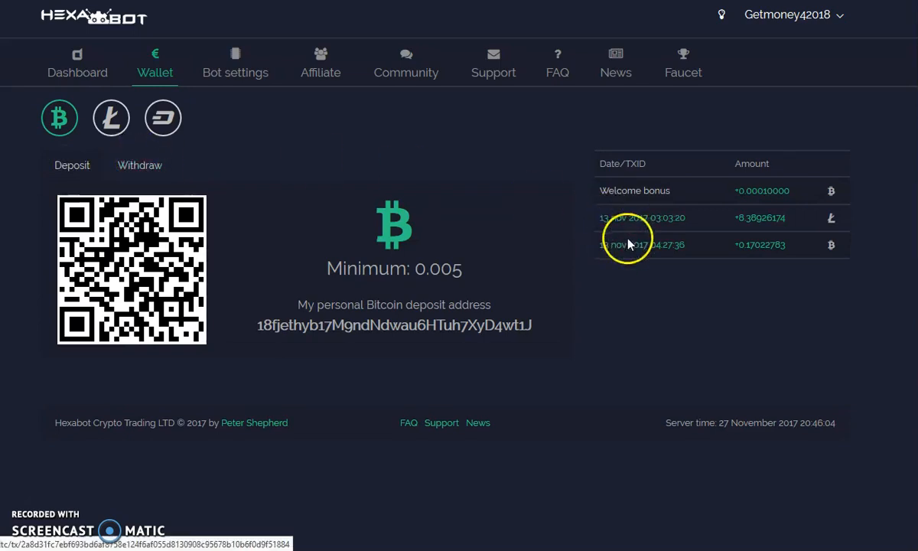
mouse_move(641, 251)
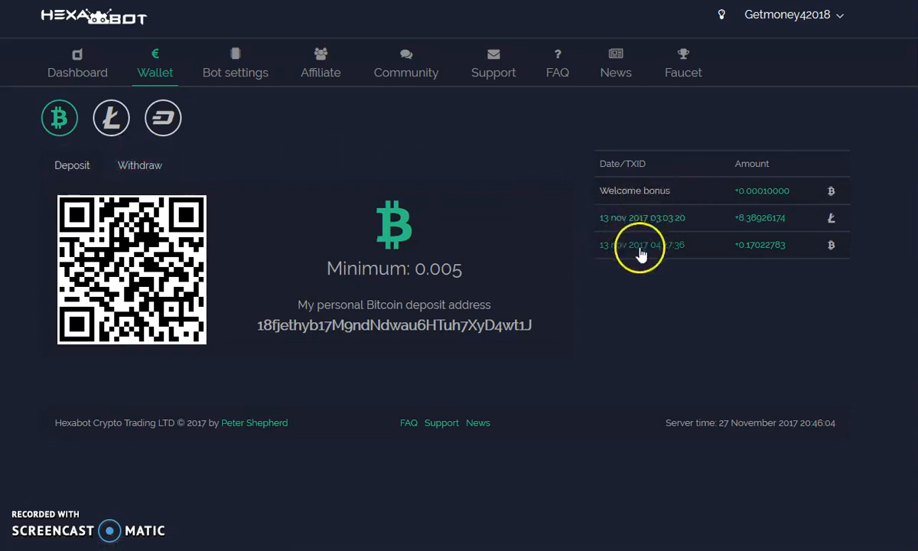
mouse_move(635, 230)
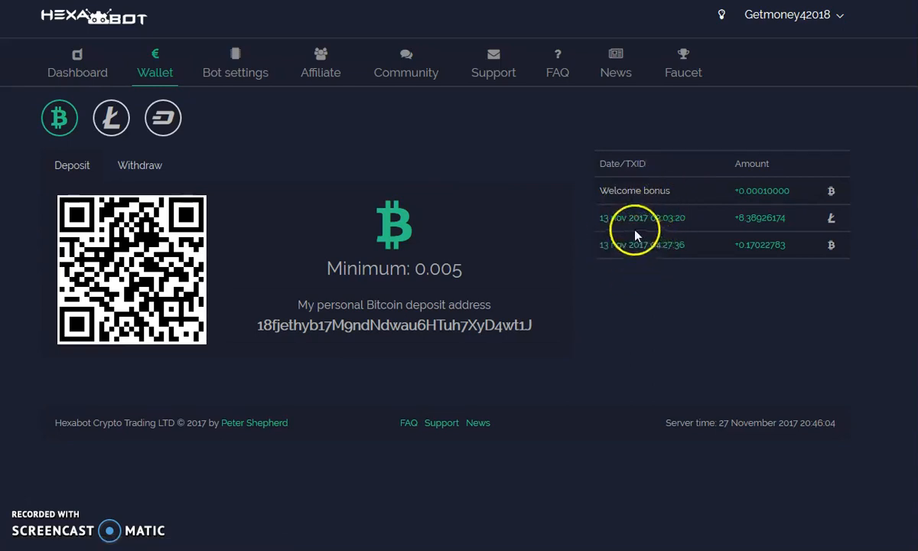
mouse_move(661, 252)
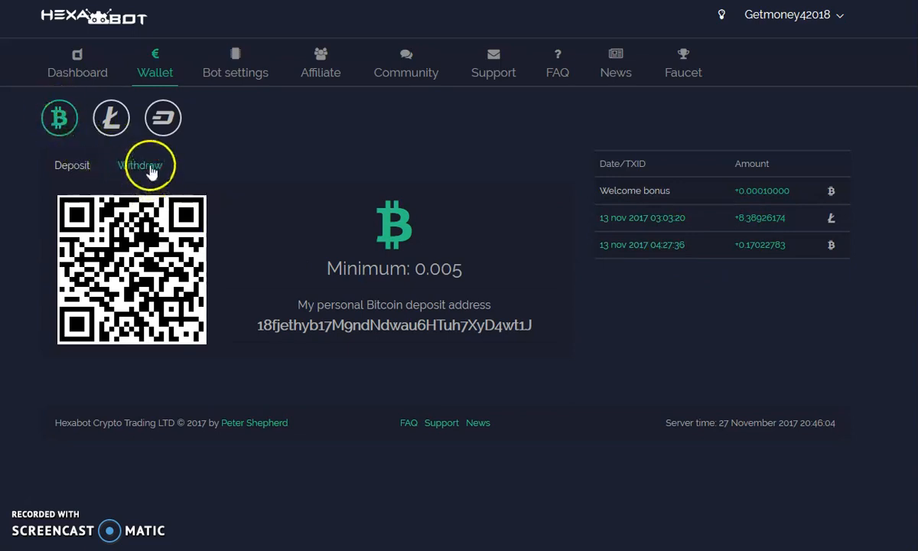
click(139, 165)
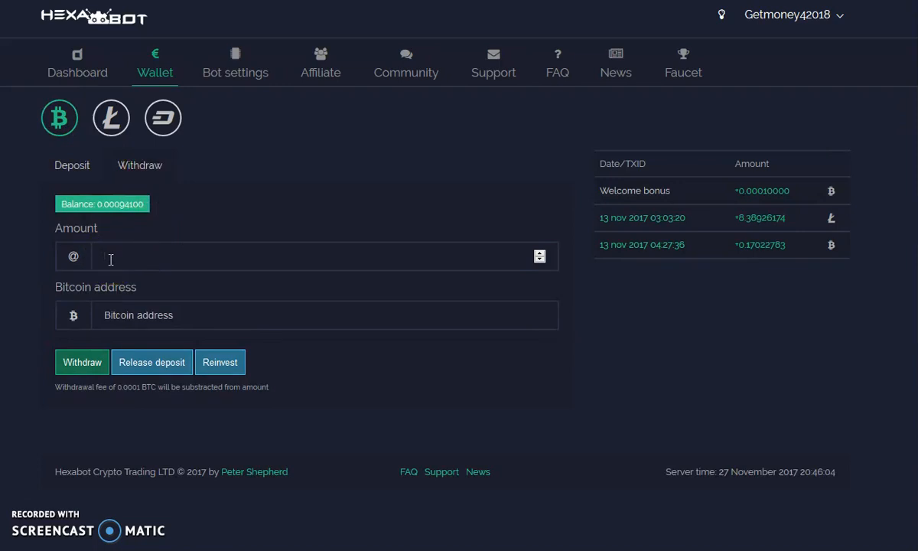
Step: Enter .16 as the withdrawal amount and paste the receiving Bitcoin address
click(103, 256)
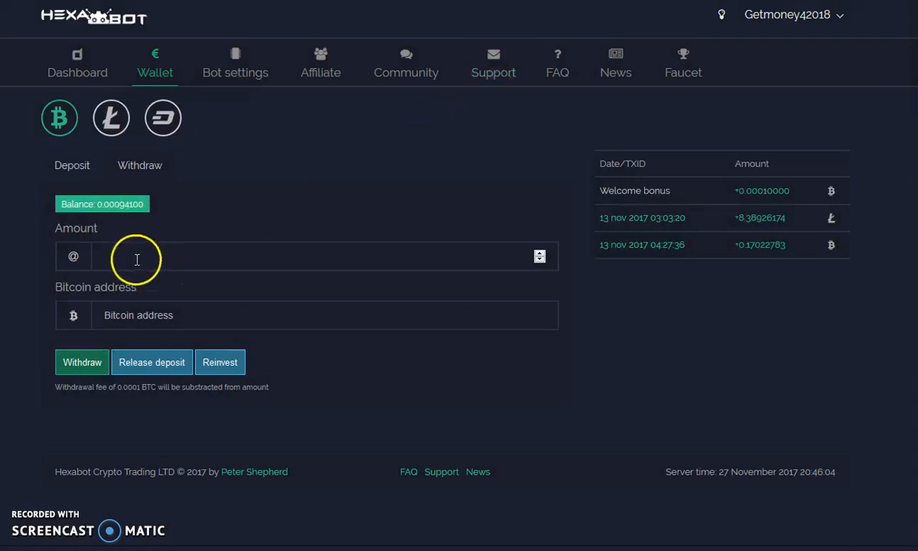
text(.16)
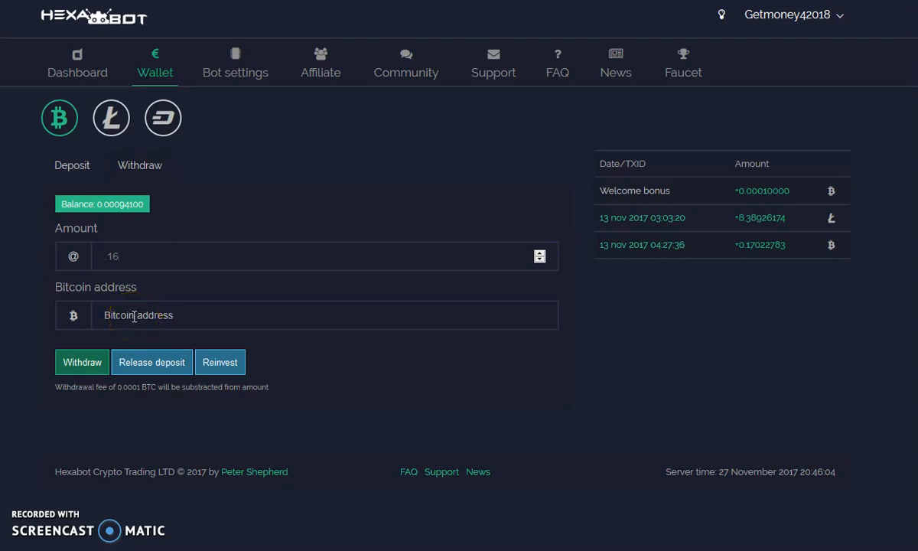
right_click(138, 315)
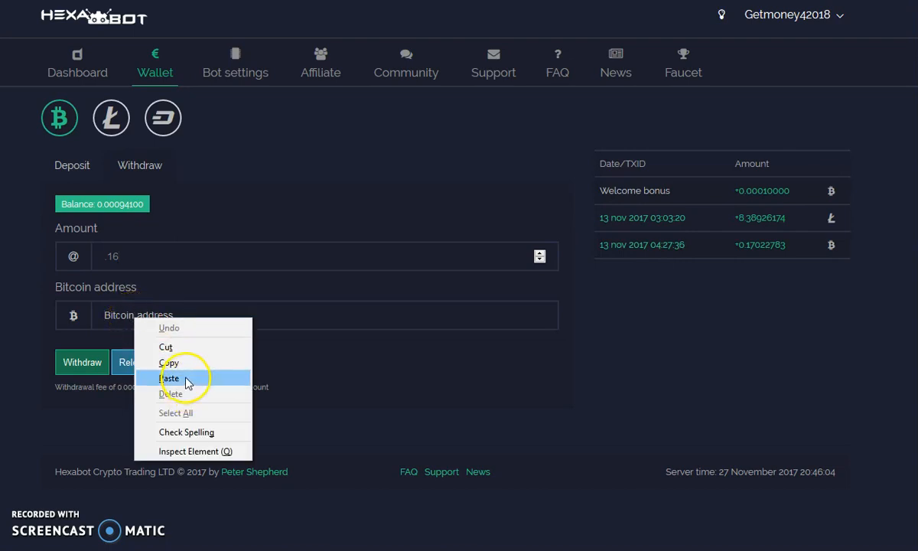
click(169, 378)
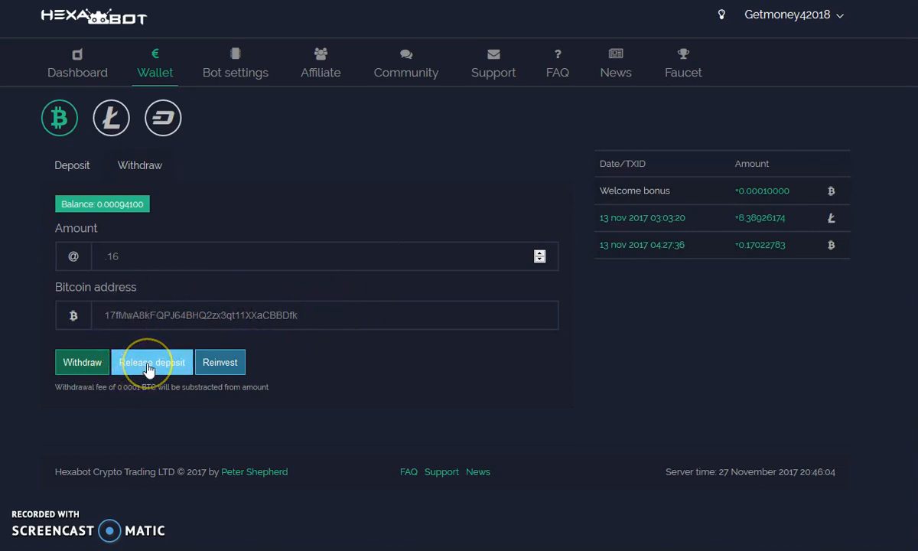
Step: Release .16 BTC from the deposit and dismiss the 0.1488 BTC success popup
click(152, 362)
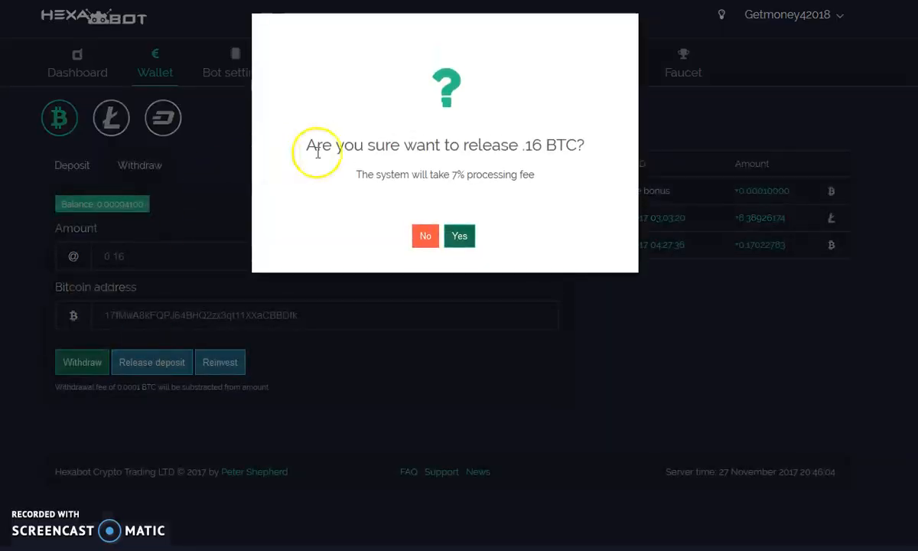
mouse_move(567, 165)
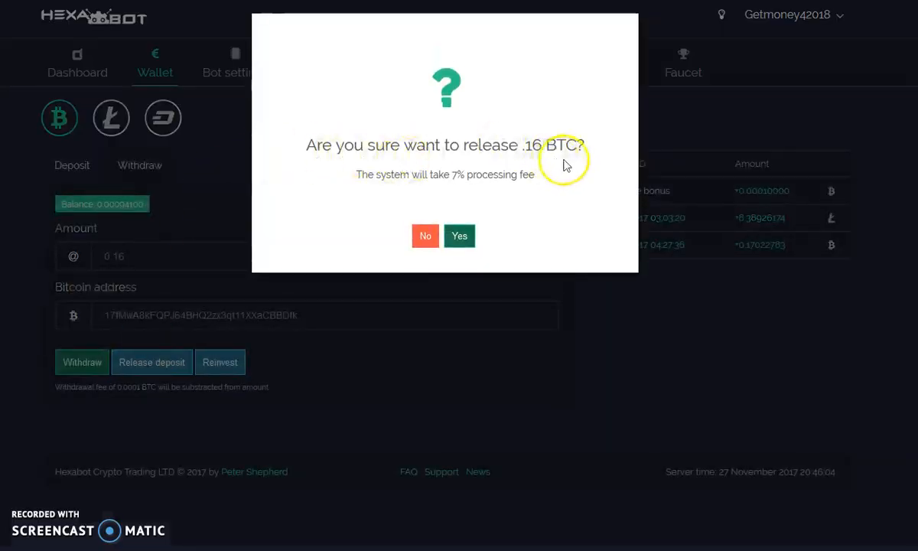
mouse_move(428, 181)
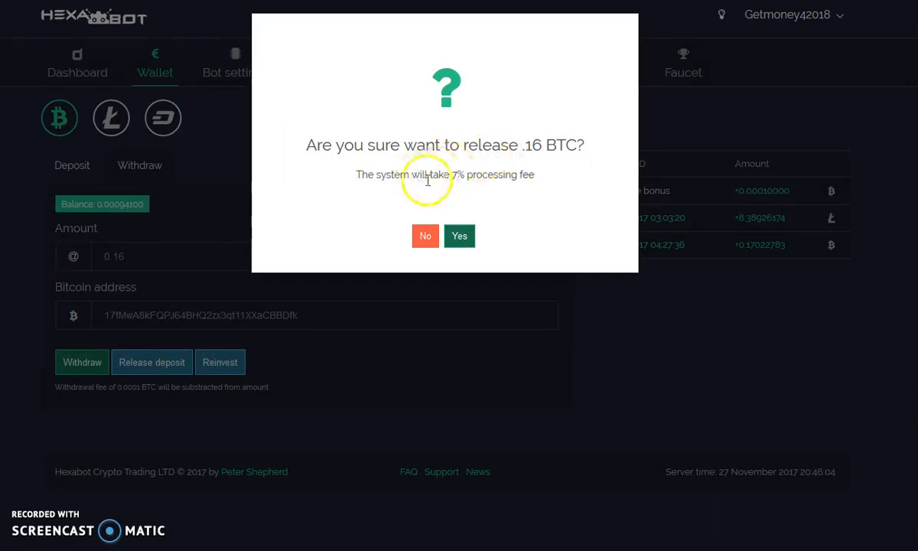
mouse_move(486, 192)
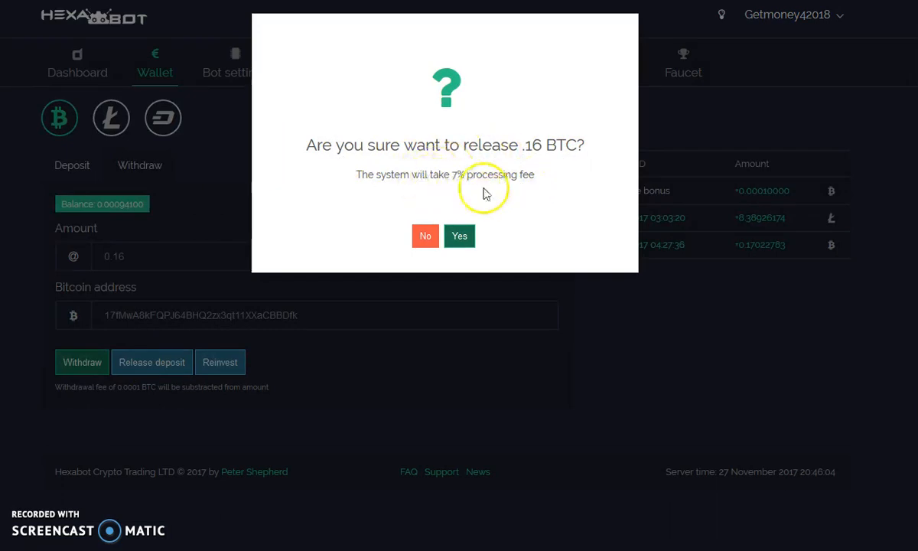
click(459, 236)
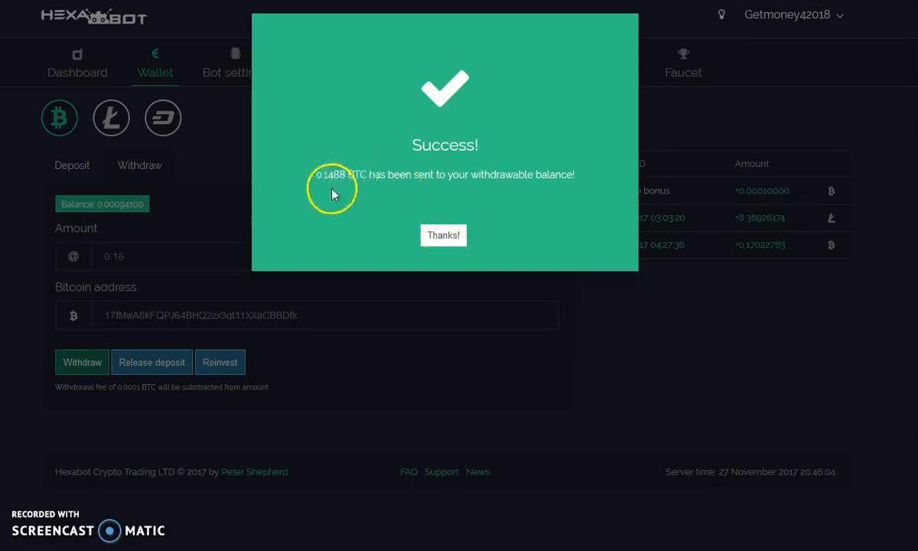
mouse_move(557, 191)
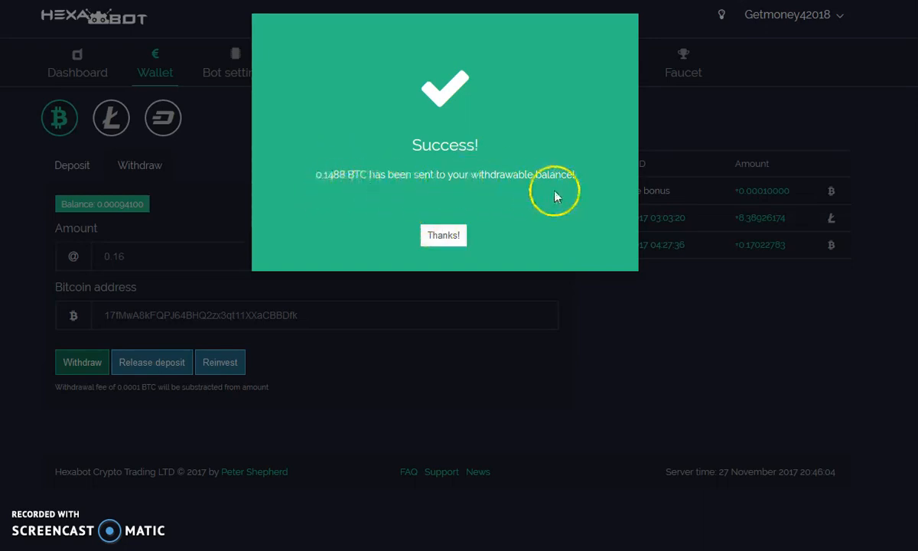
mouse_move(444, 235)
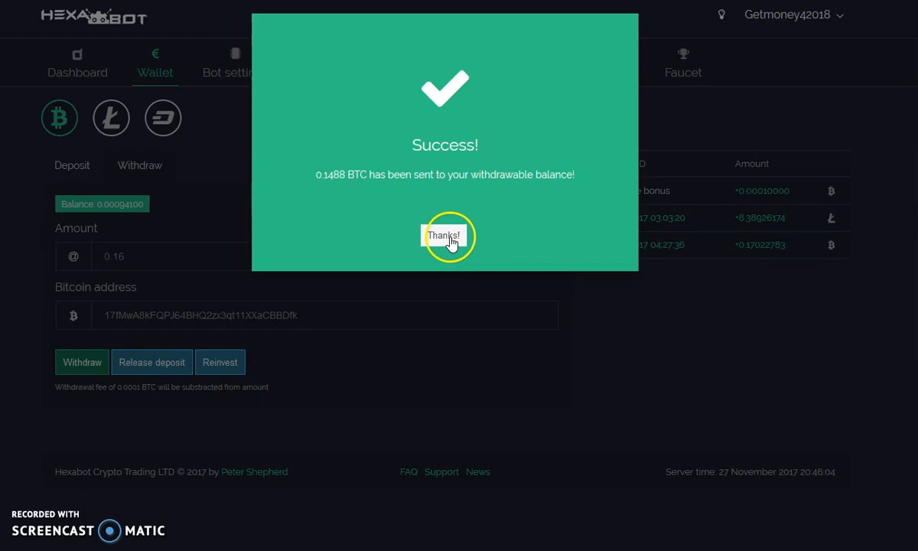
click(444, 234)
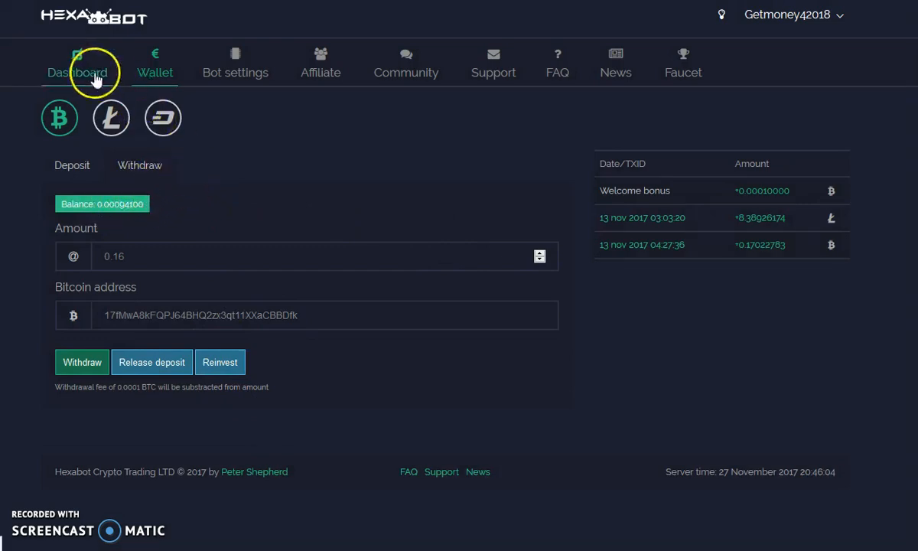
Step: Confirm withdrawable 0.14974100 and deposit 0.07051100 on the dashboard, then revisit the wallet
click(76, 73)
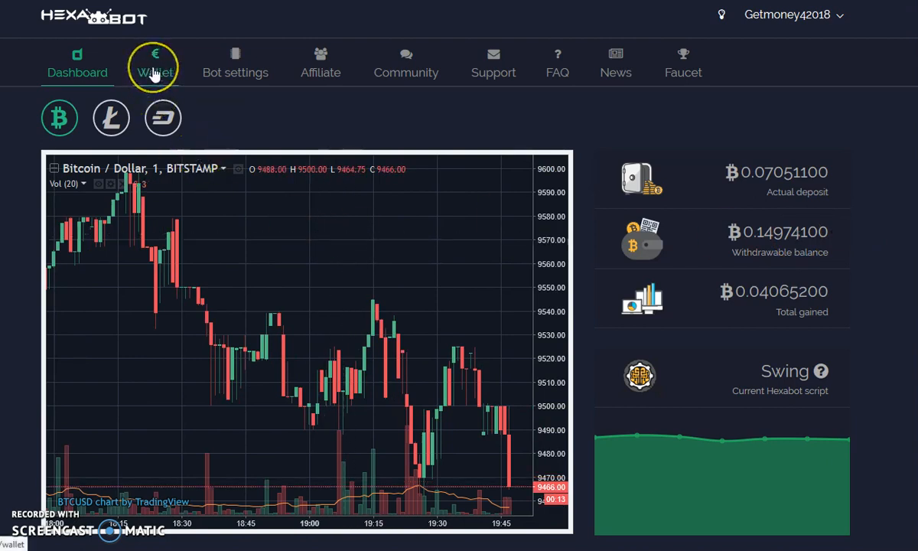
click(154, 63)
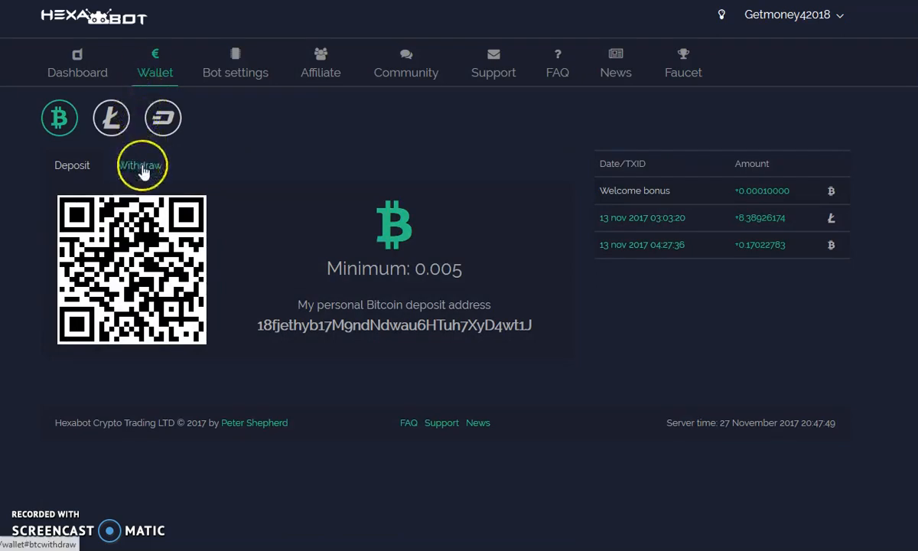
Step: Fill the withdrawal with the balance trimmed to 0.149 and paste the destination address
click(140, 165)
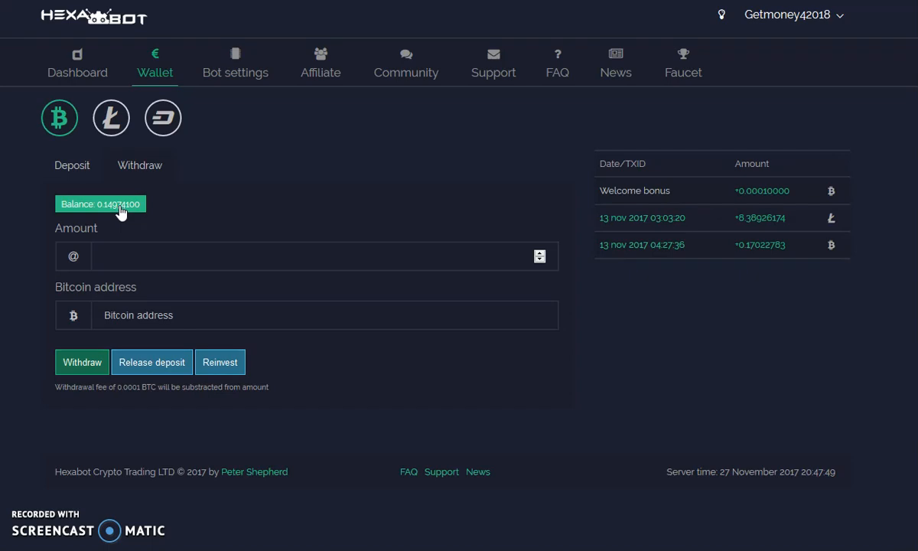
click(100, 203)
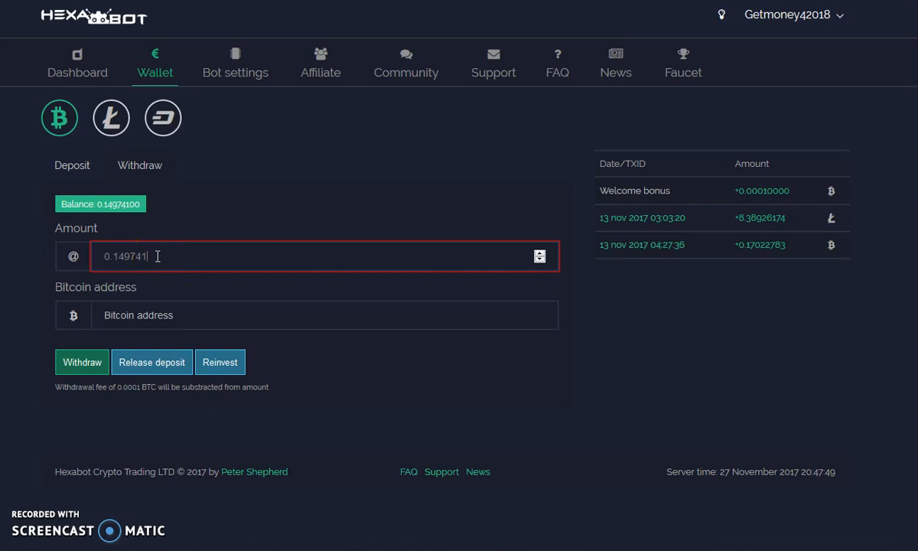
key(Backspace)
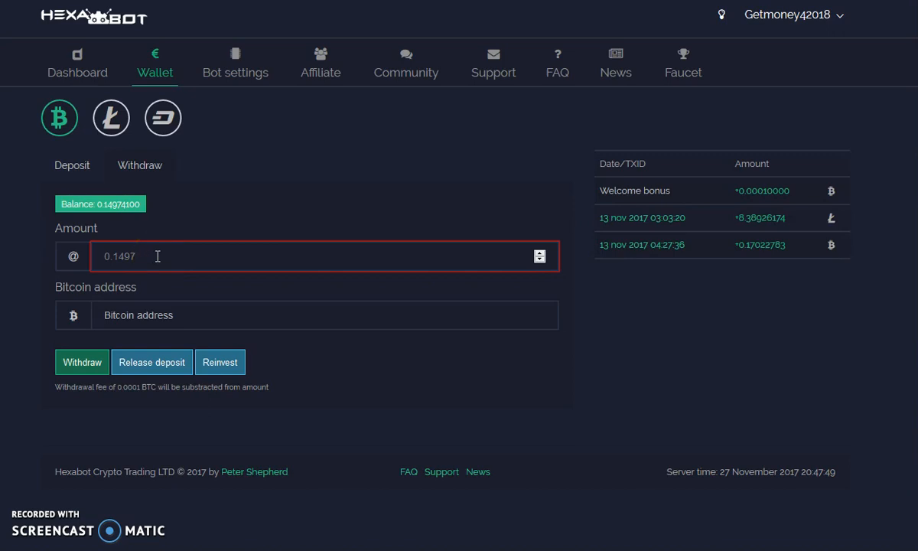
mouse_move(245, 283)
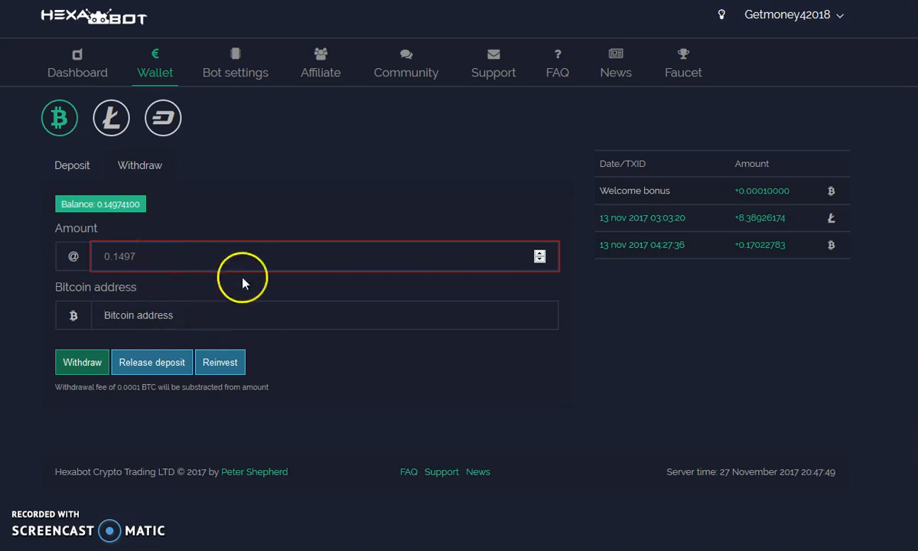
mouse_move(128, 204)
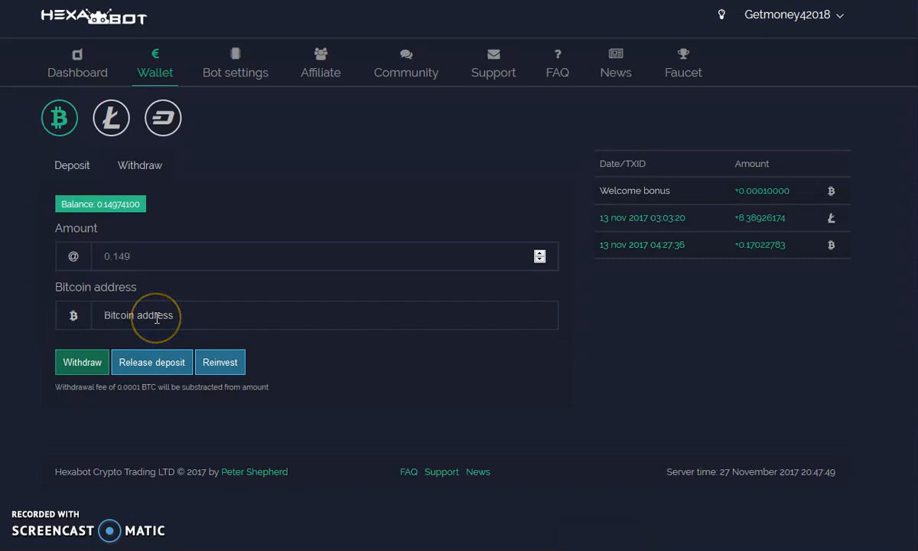
right_click(157, 315)
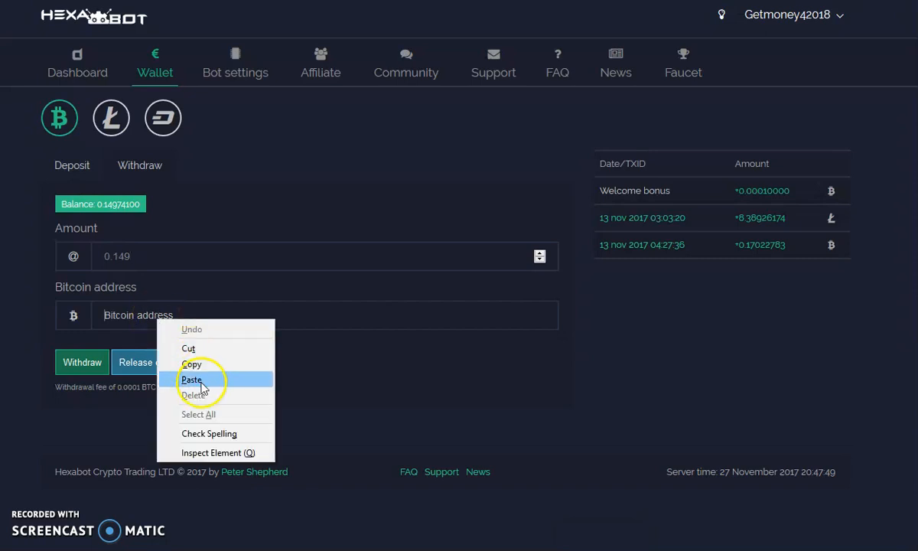
click(192, 379)
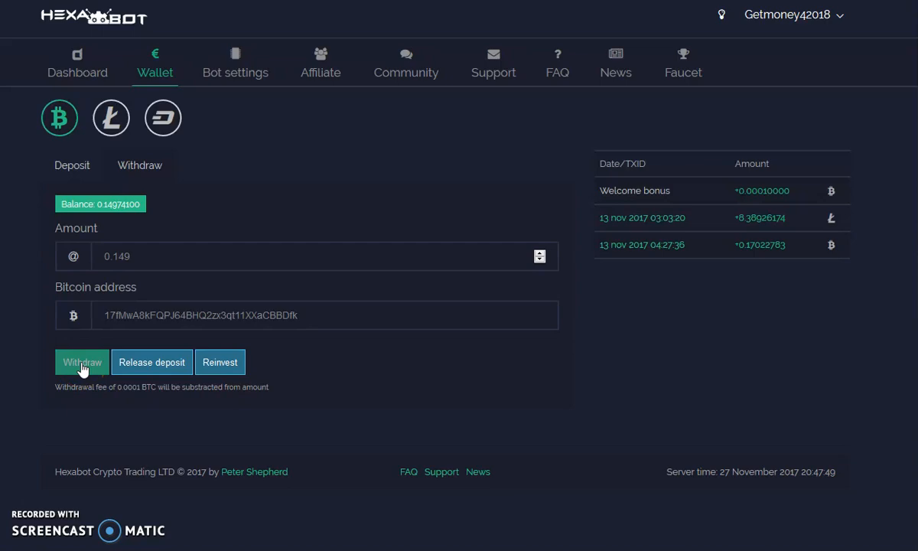
Step: Submit the 0.149 BTC withdrawal and close the transaction ID popup
click(81, 362)
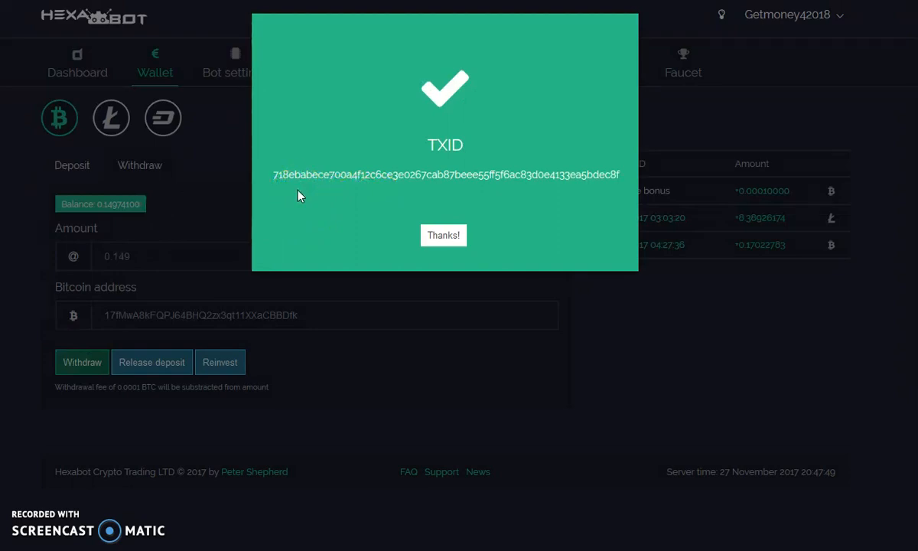
mouse_move(287, 193)
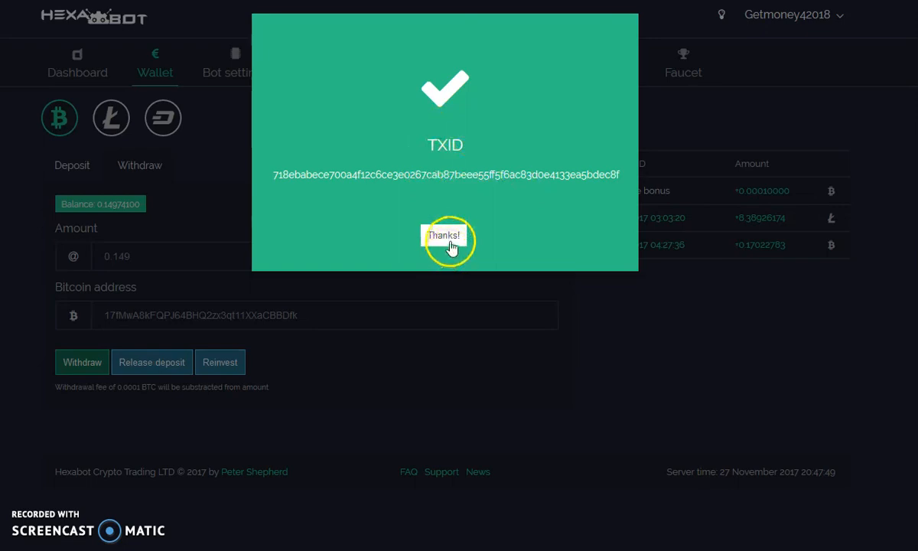
click(444, 235)
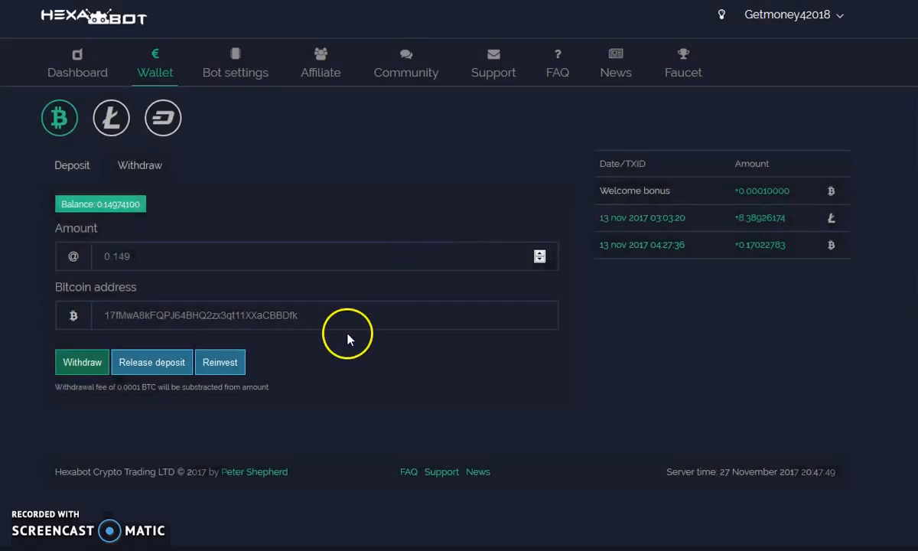
mouse_move(344, 337)
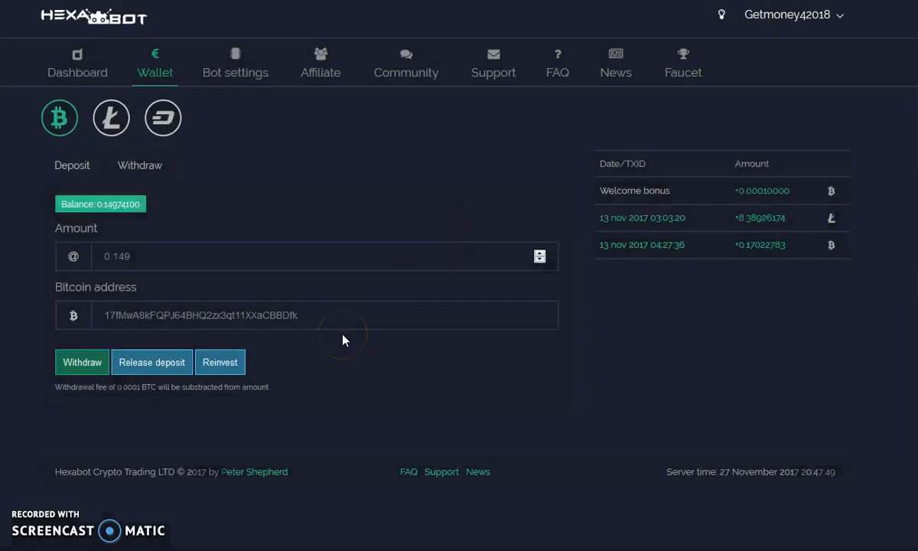
mouse_move(343, 340)
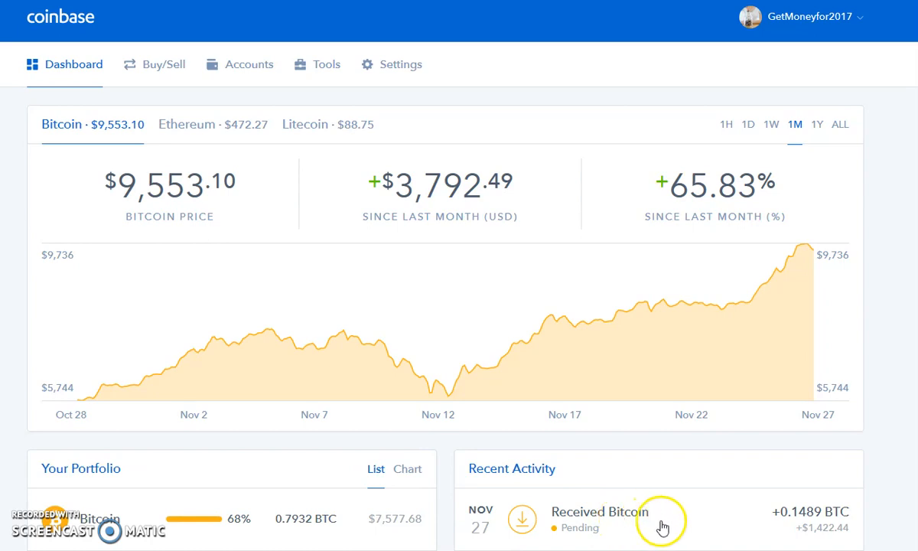
mouse_move(616, 530)
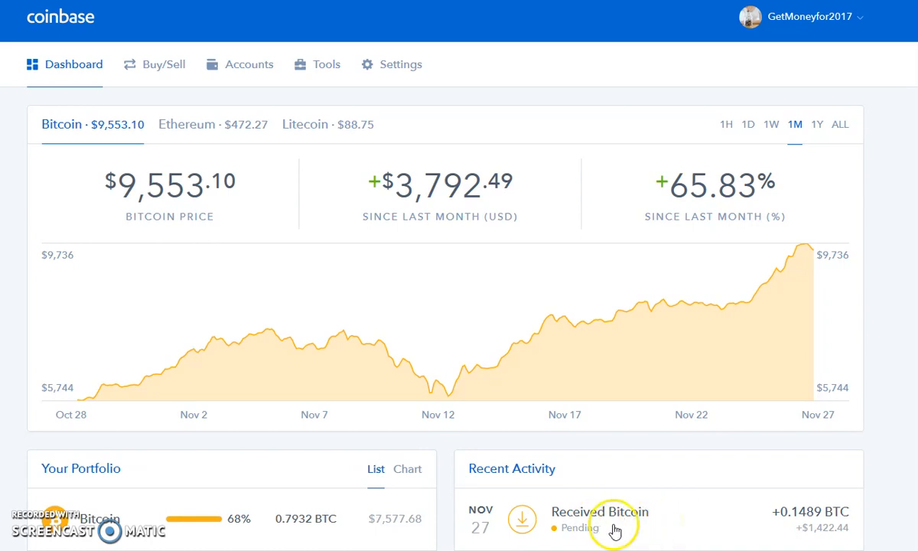
mouse_move(651, 527)
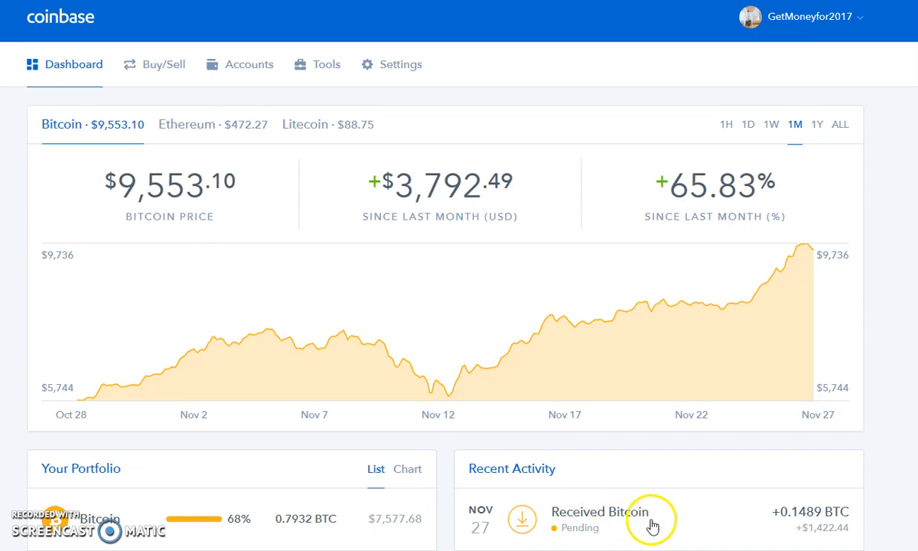
mouse_move(599, 539)
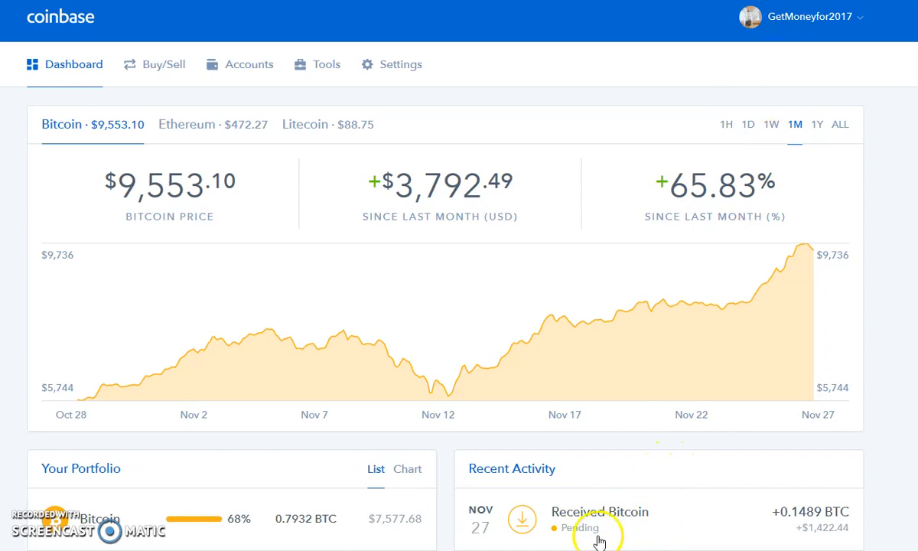
mouse_move(718, 528)
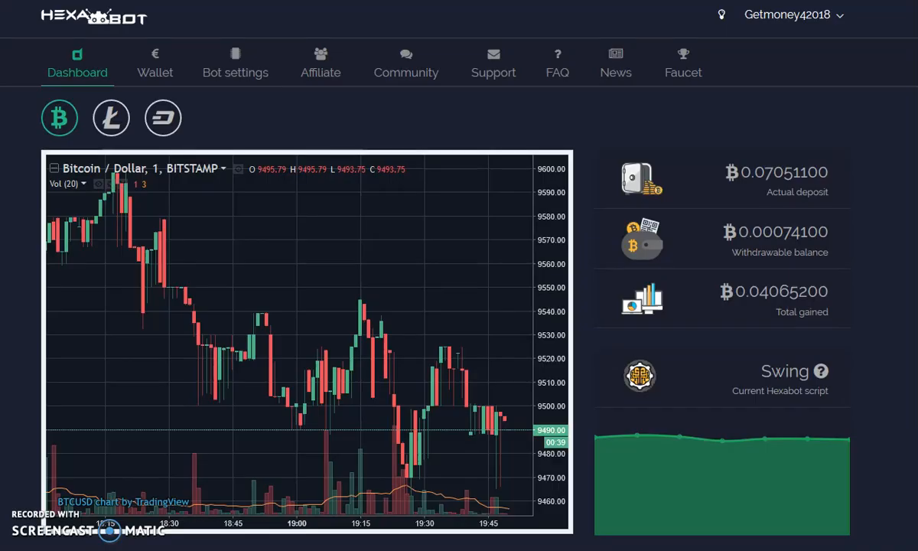
mouse_move(309, 185)
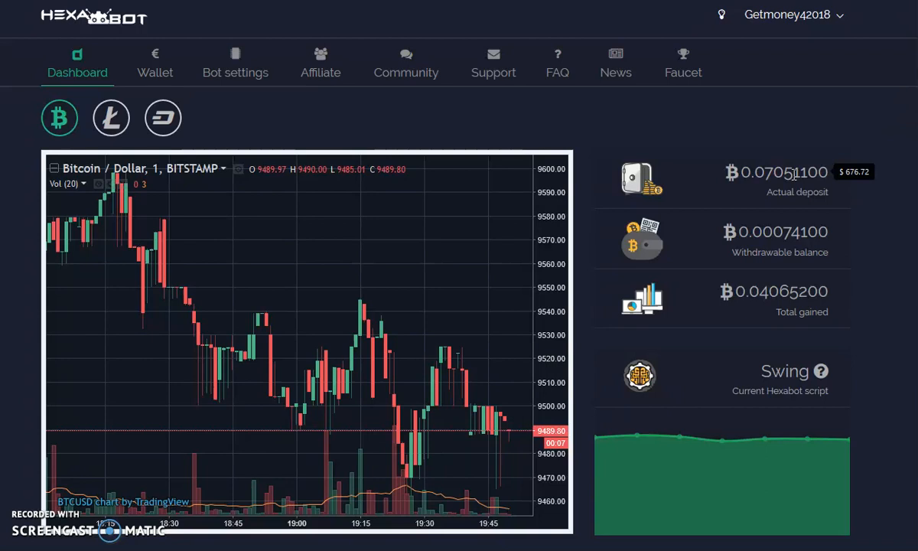
mouse_move(111, 108)
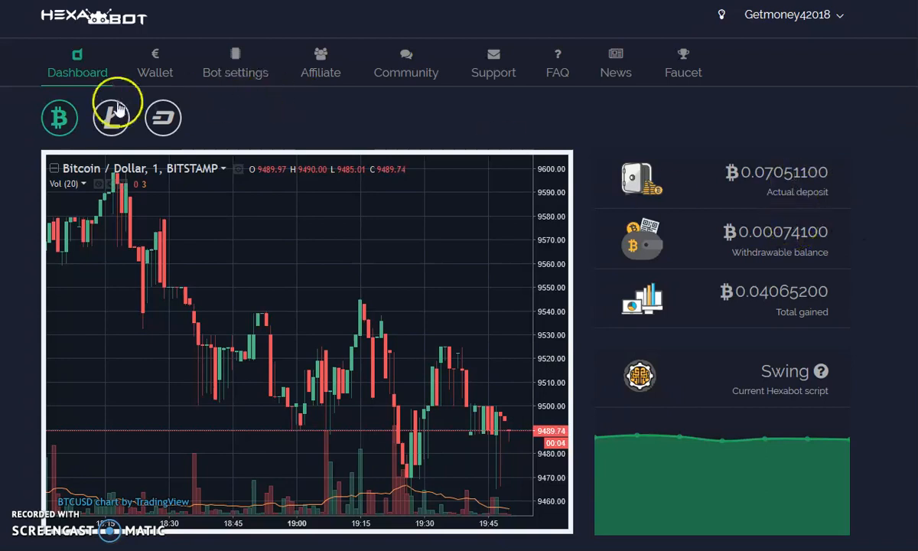
Step: Show Litecoin on the dashboard again: 1.72304800 withdrawable, 8.88744400 deposit
click(111, 117)
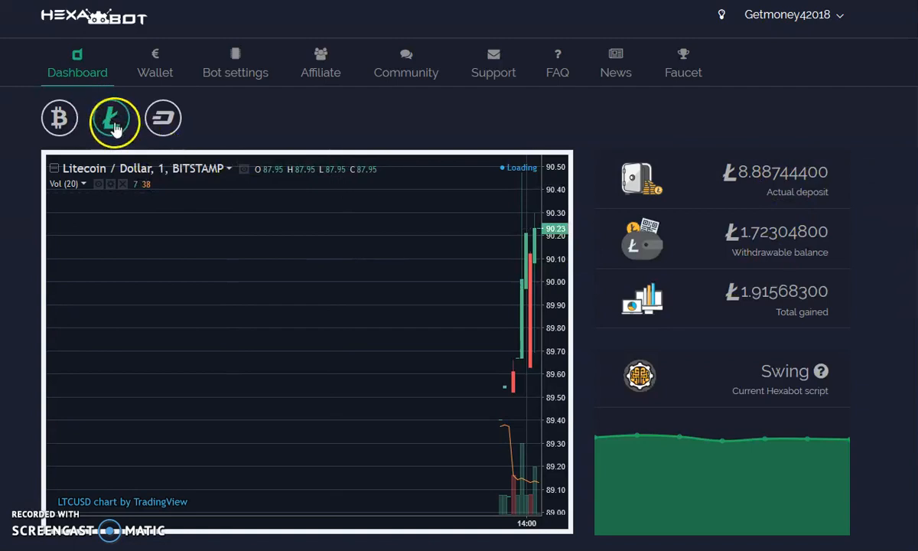
mouse_move(155, 63)
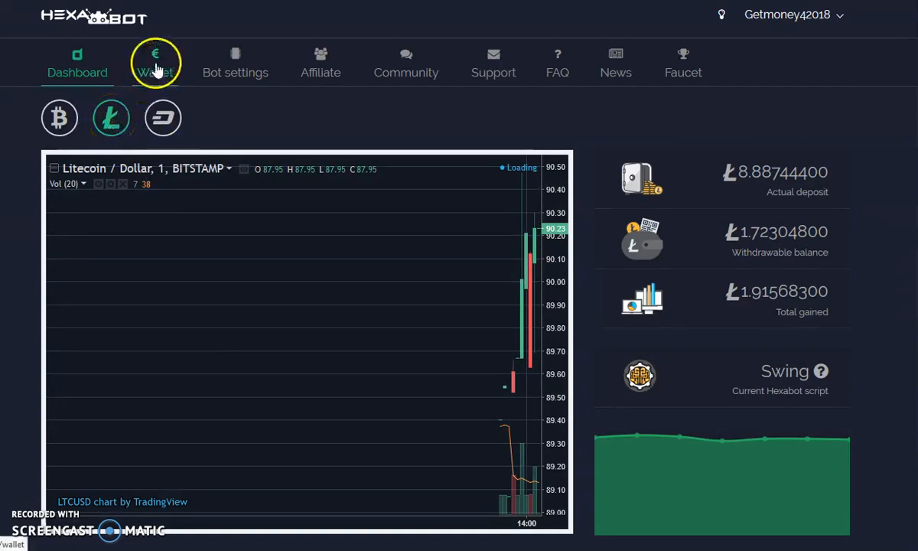
Step: Reinvest the 1.723 LTC withdrawable balance, clearing the amount warning and success popup
click(155, 63)
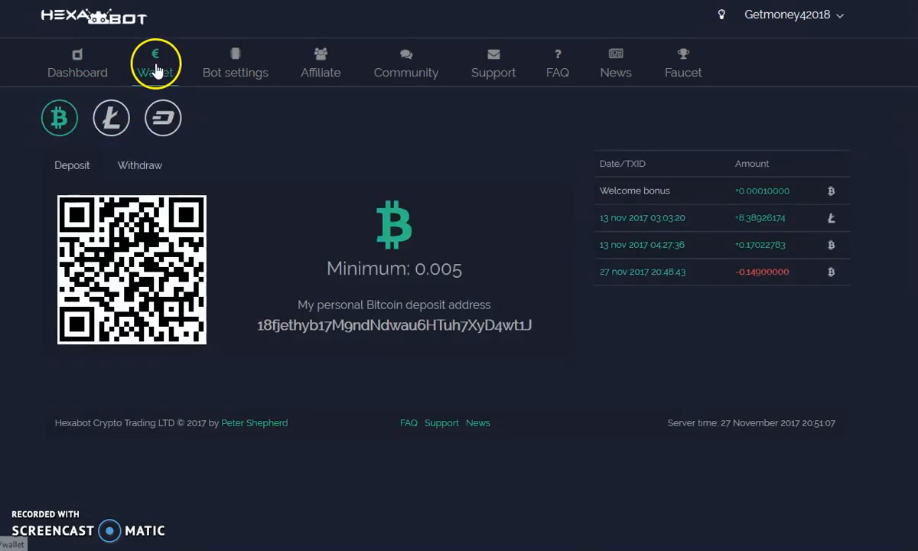
click(111, 117)
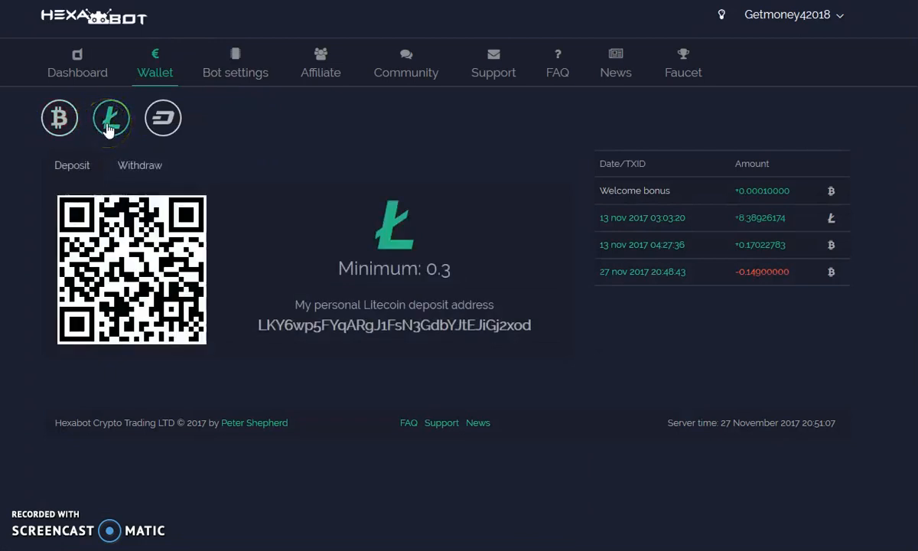
click(139, 165)
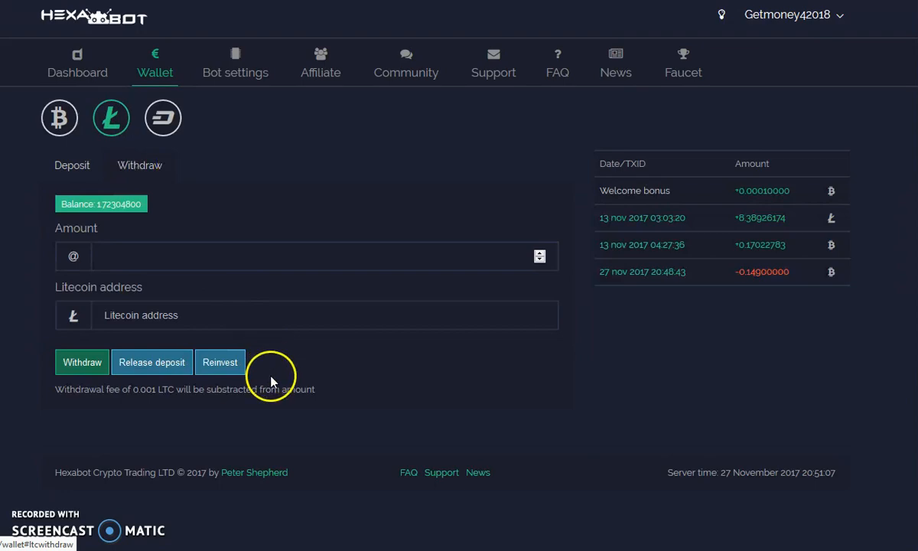
click(220, 362)
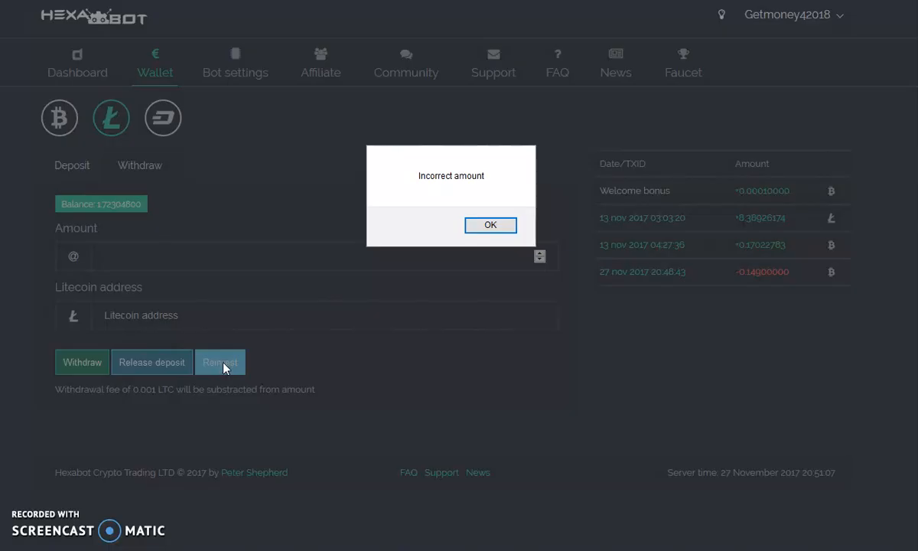
click(490, 224)
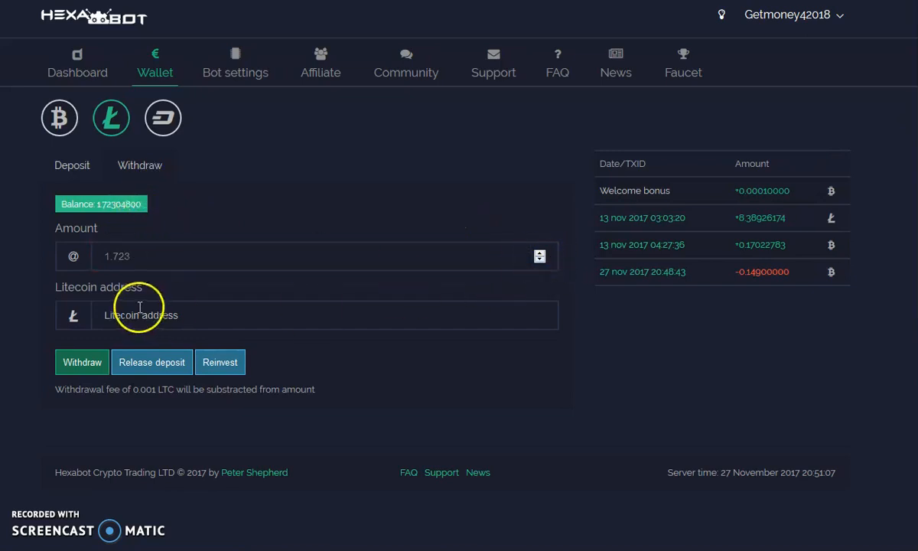
mouse_move(121, 256)
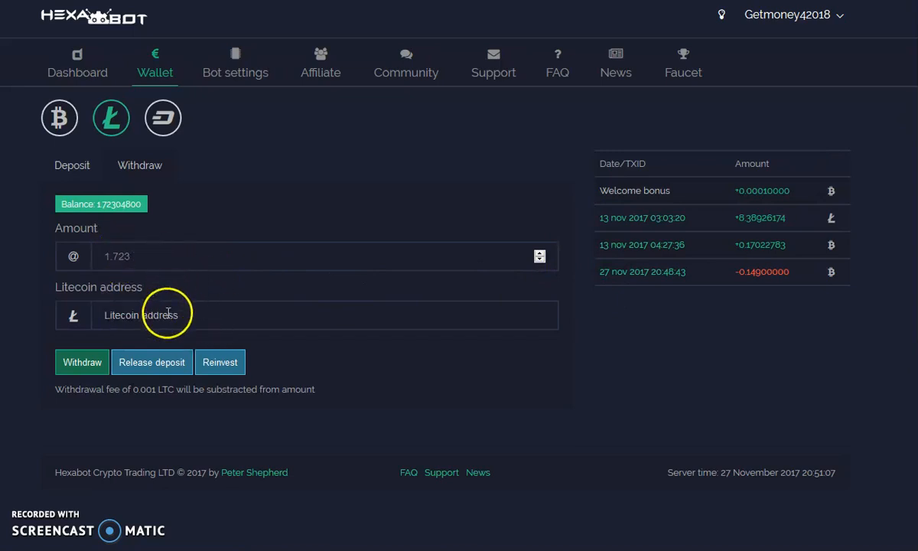
click(220, 362)
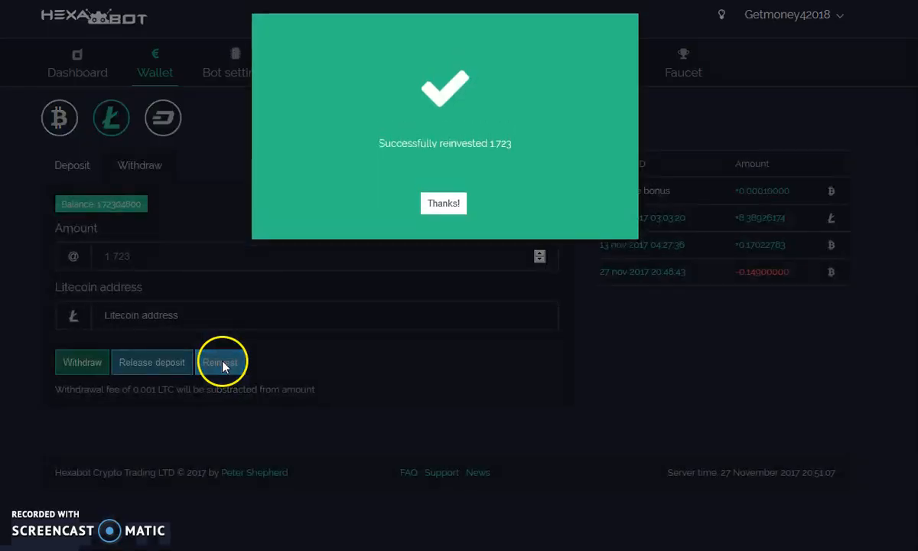
click(443, 203)
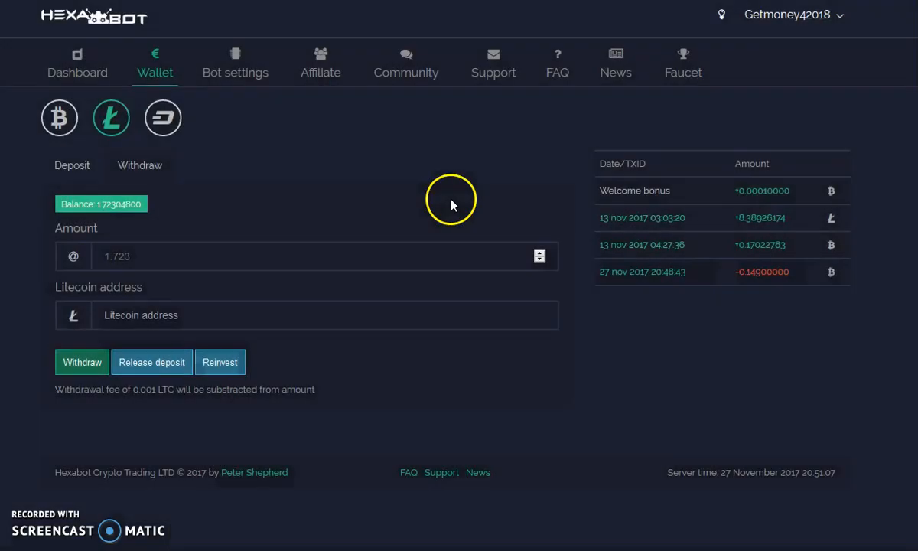
click(77, 63)
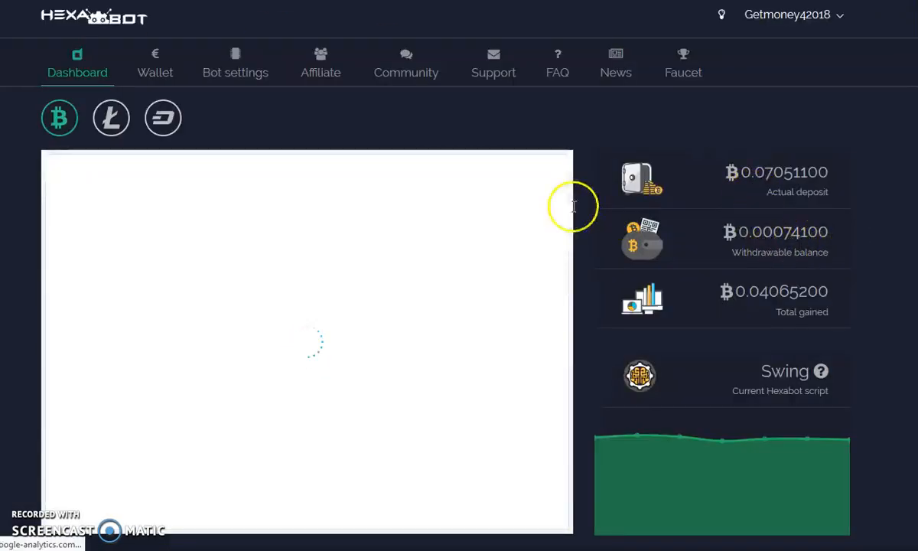
Step: Show the Litecoin overview with 10.61044400 LTC deposited and 0.00004800 withdrawable
click(111, 118)
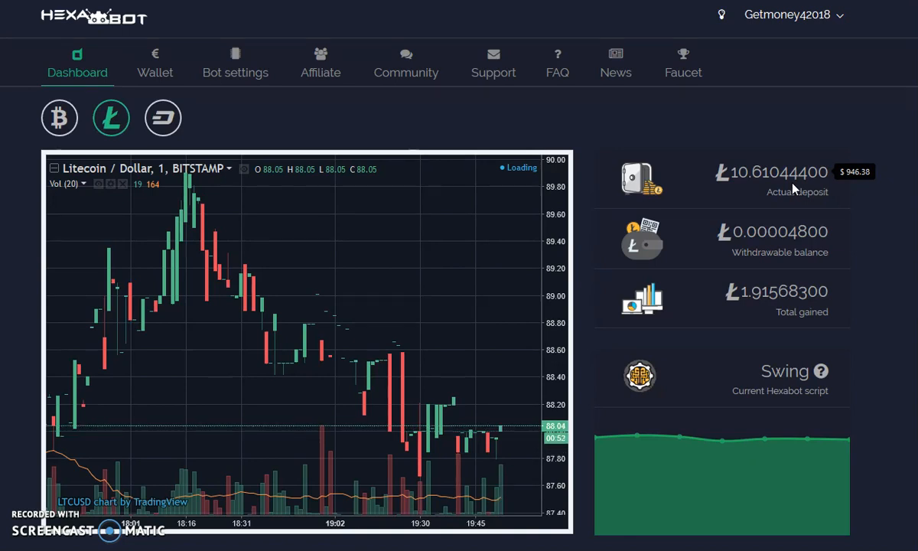
mouse_move(459, 69)
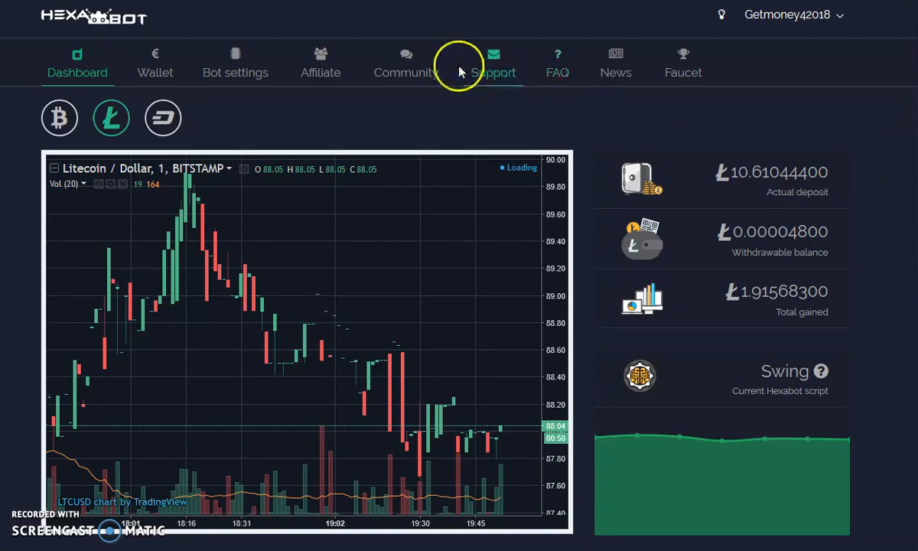
Step: Open the Community chat showing 0.07051100 BTC and 10.61044400 LTC deposited, and scroll it
click(406, 63)
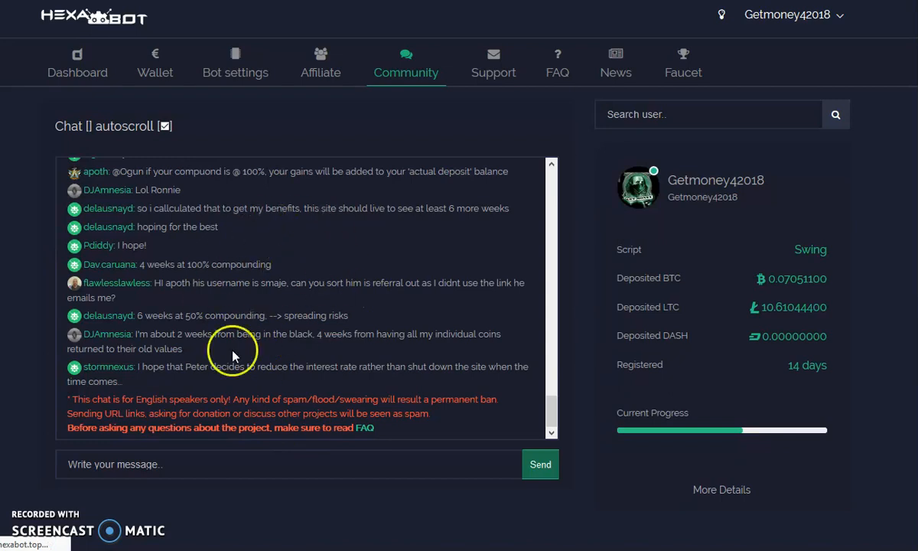
mouse_move(343, 320)
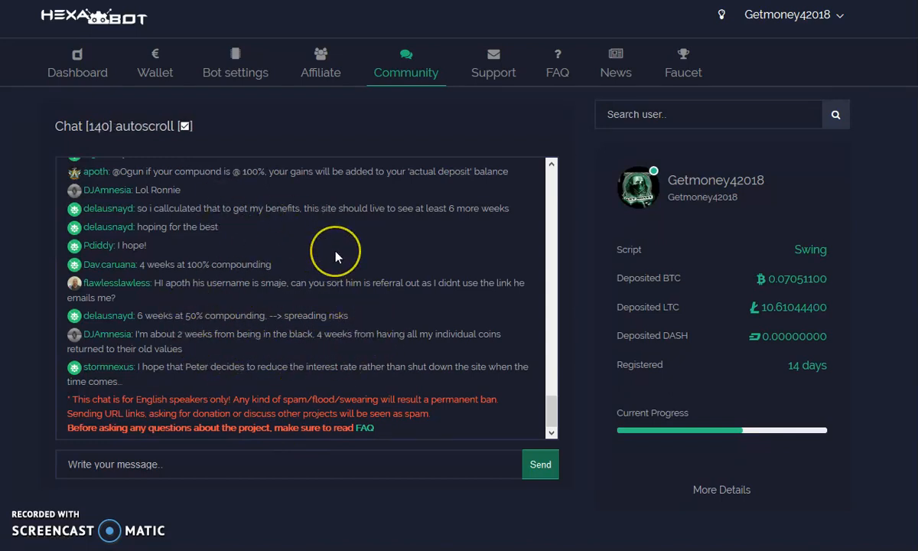
mouse_move(337, 257)
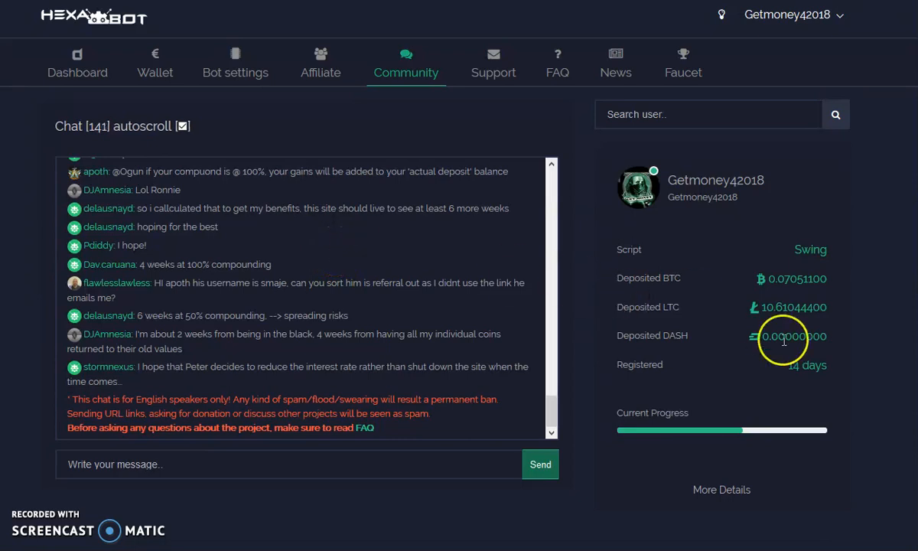
mouse_move(817, 382)
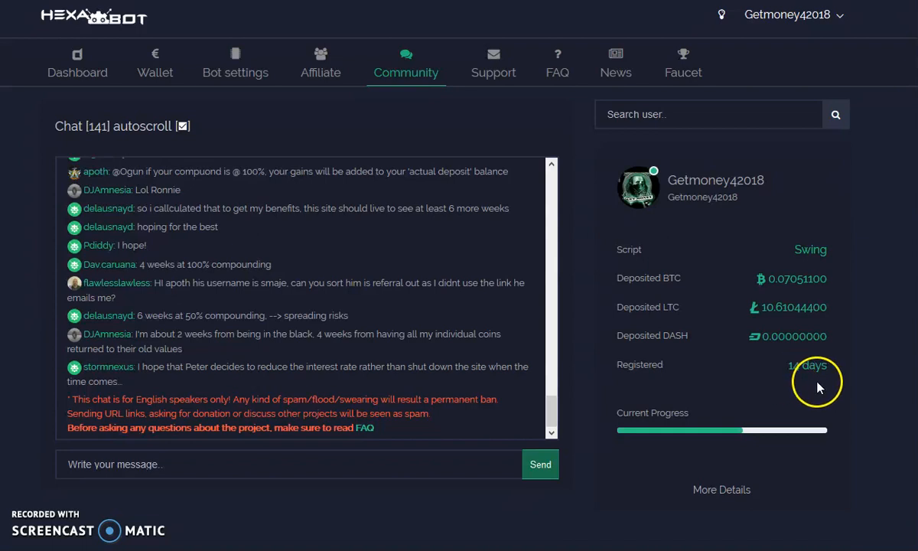
mouse_move(811, 384)
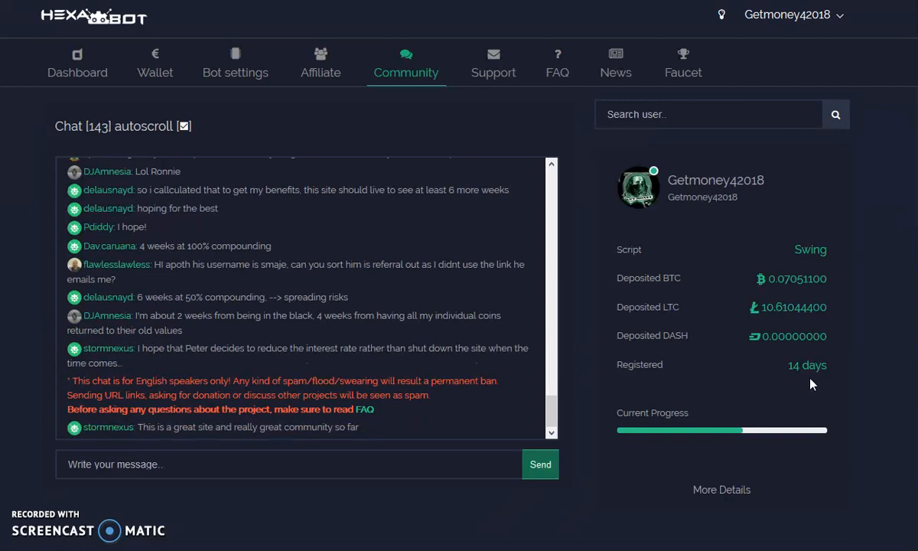
scroll(down, 3)
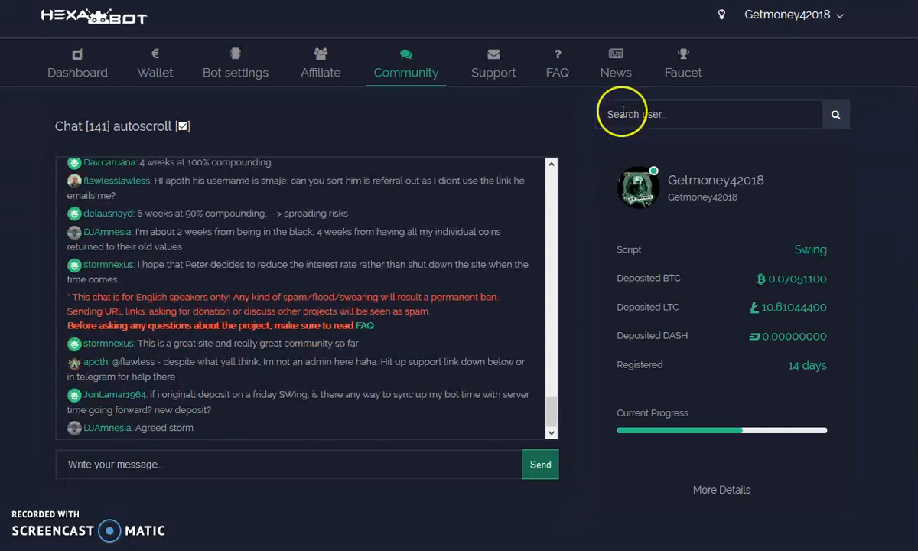
Step: Open the Faucet page showing a 0.00000808 BTC balance and next-claim countdown
click(681, 62)
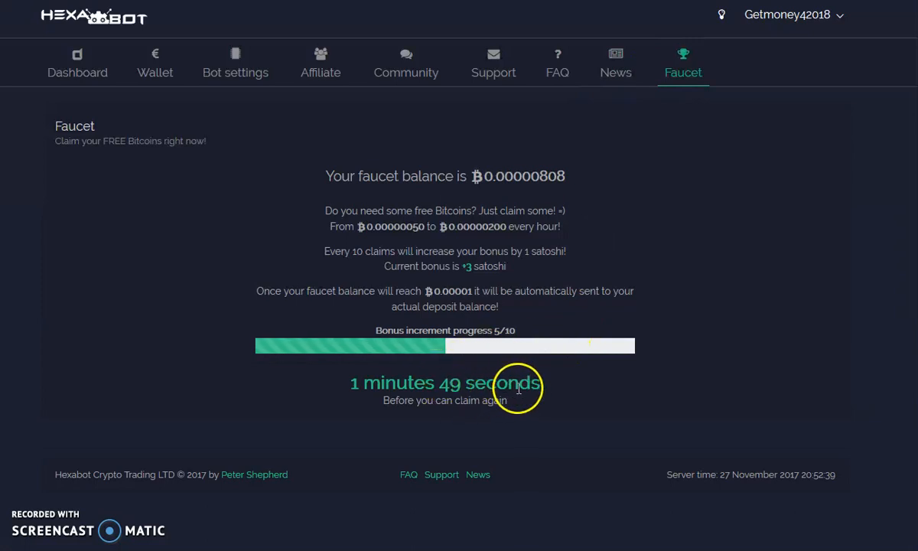
mouse_move(550, 283)
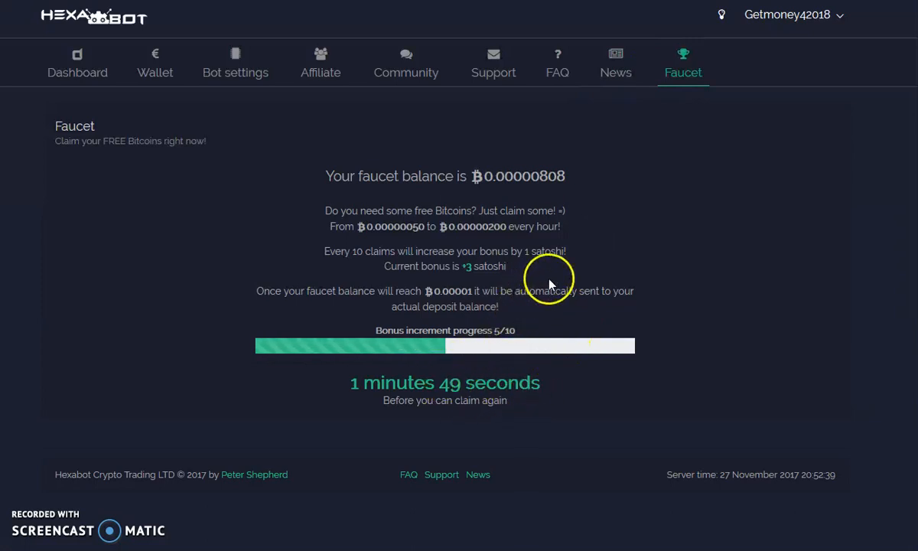
mouse_move(493, 72)
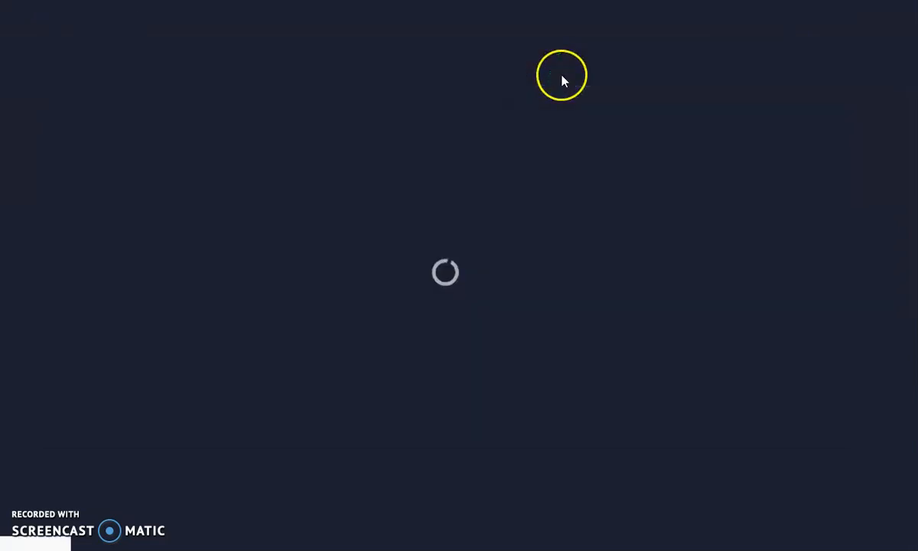
Step: Open the FAQ, starting with what Hexabot.top is and who manages it
click(557, 63)
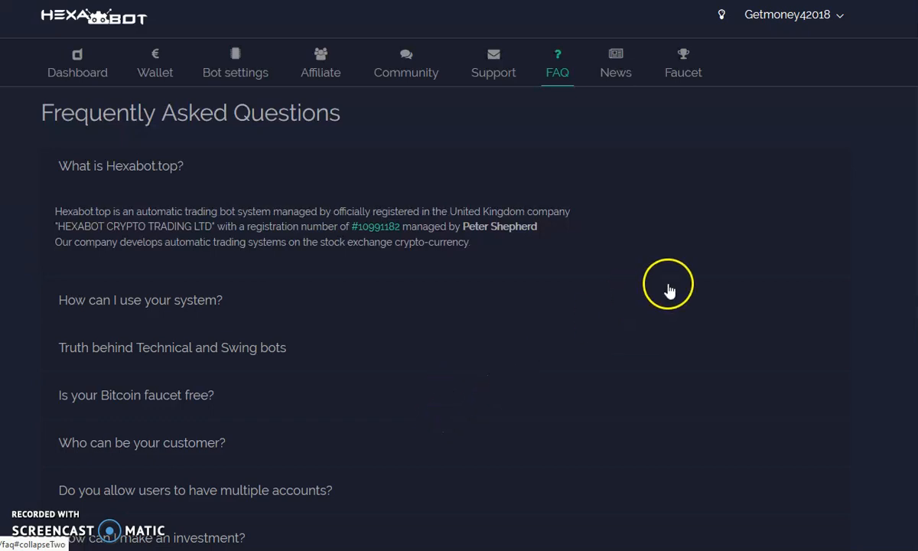
mouse_move(329, 411)
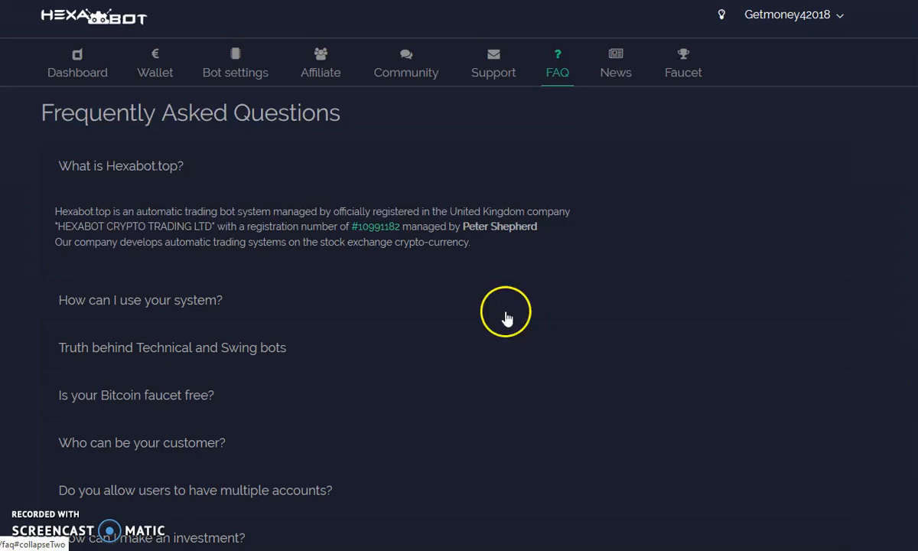
Step: Open Support to see the contact email, Telegram and the Marylebone, London address
click(494, 62)
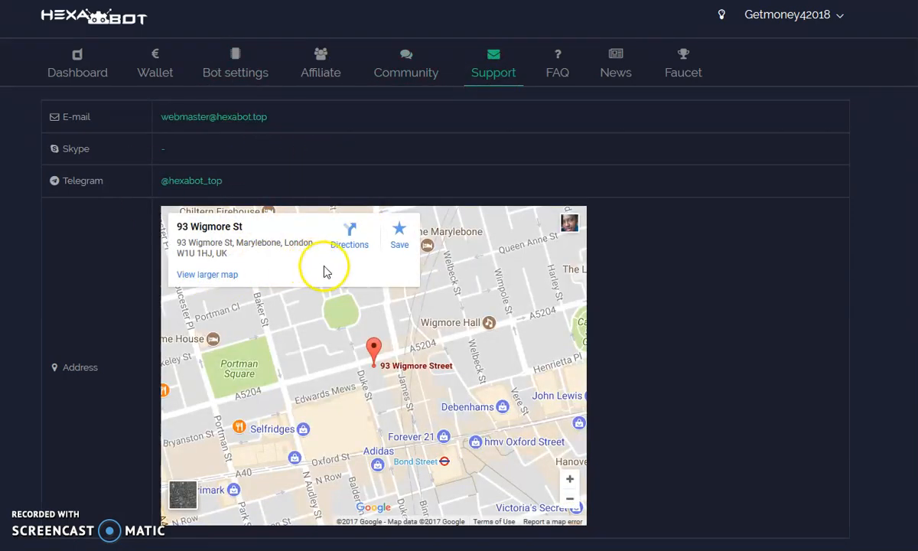
mouse_move(303, 268)
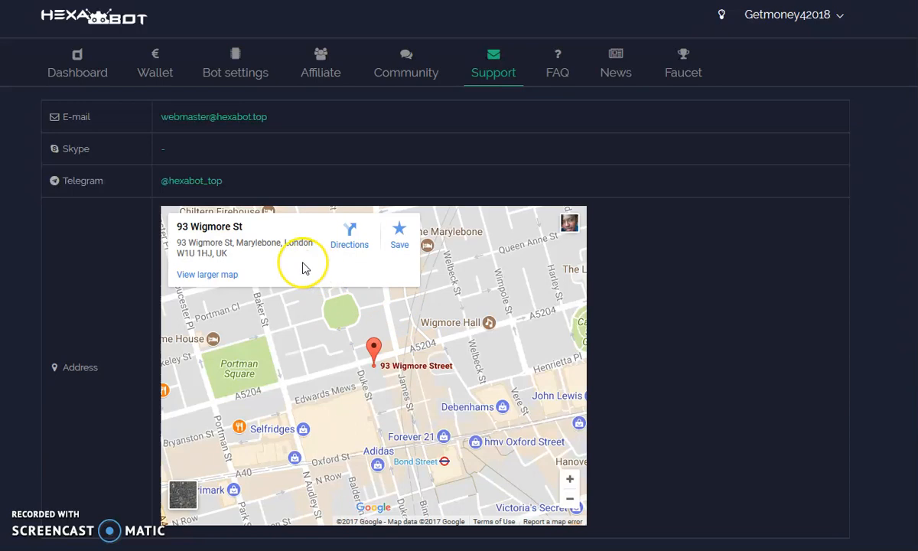
mouse_move(254, 214)
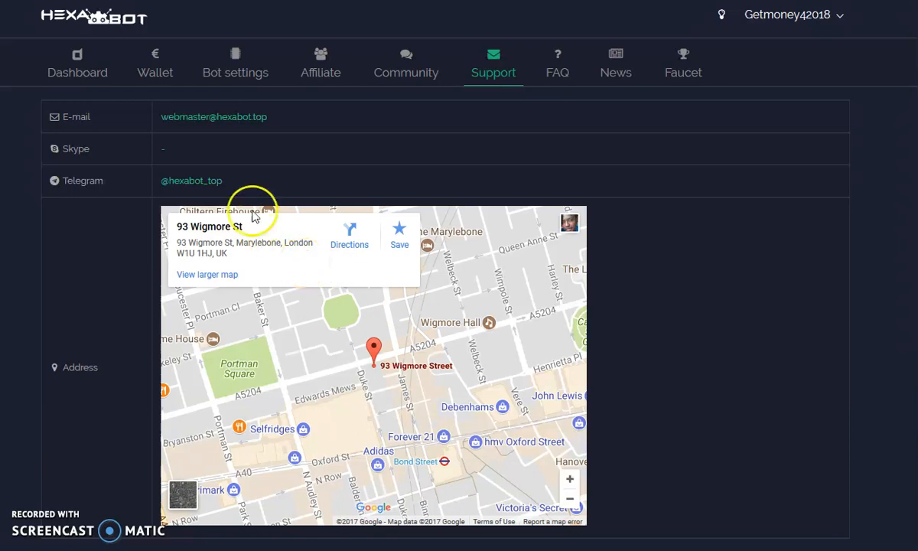
mouse_move(245, 122)
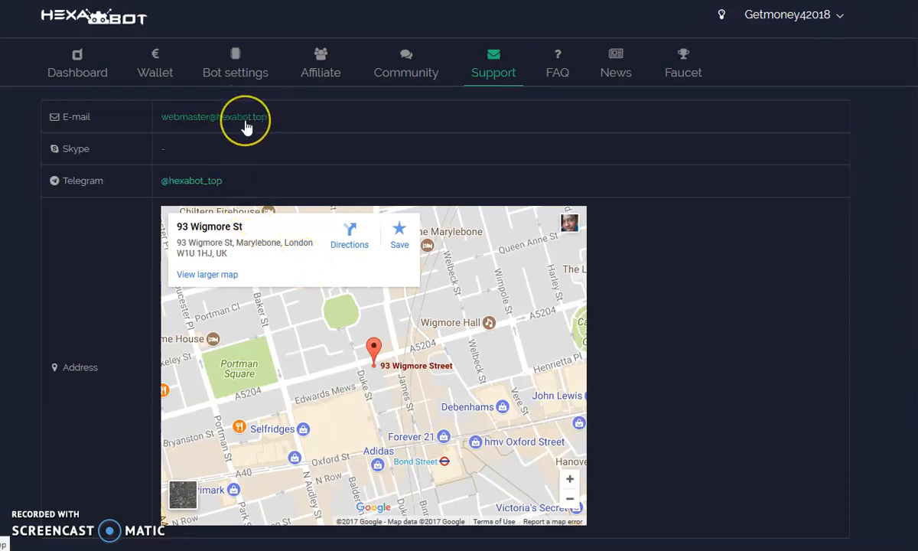
mouse_move(229, 190)
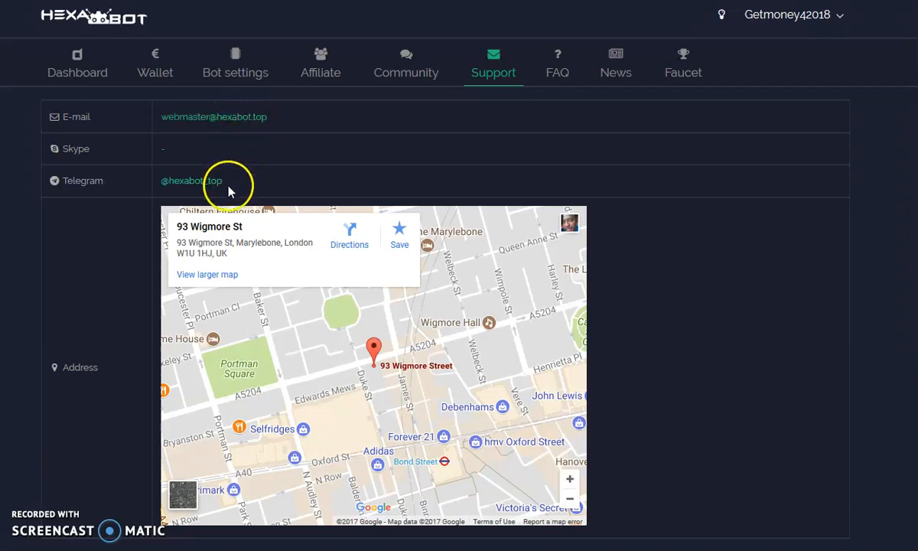
mouse_move(221, 201)
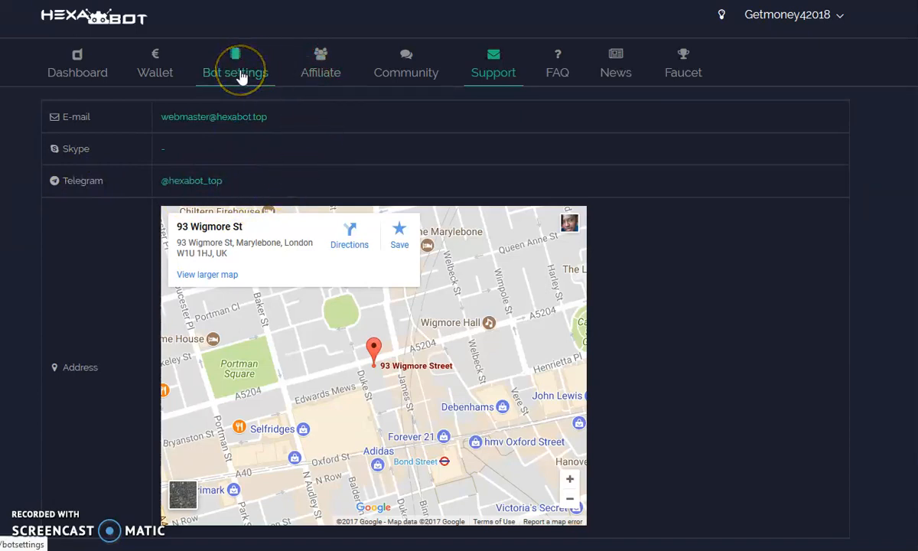
Step: View the bot plans with Swing Trading active, then return to the Bitcoin wallet
click(234, 72)
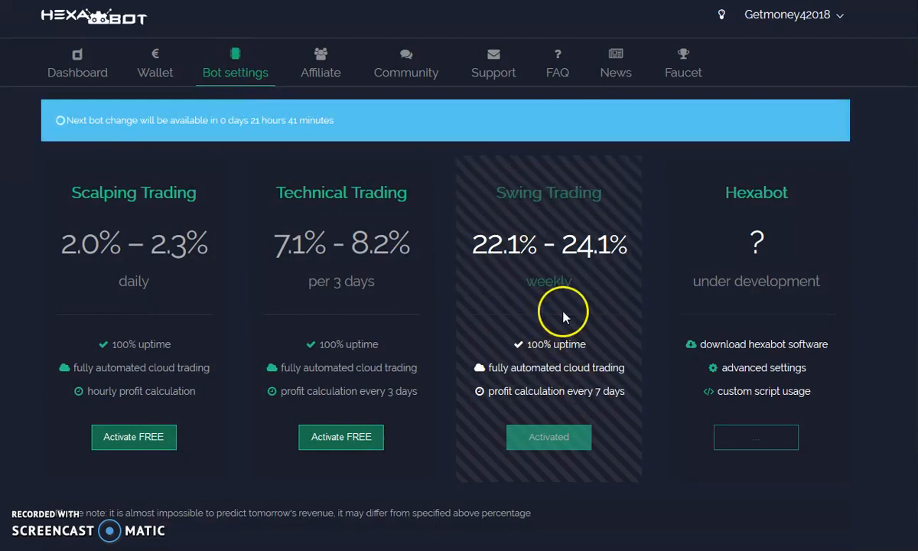
mouse_move(576, 359)
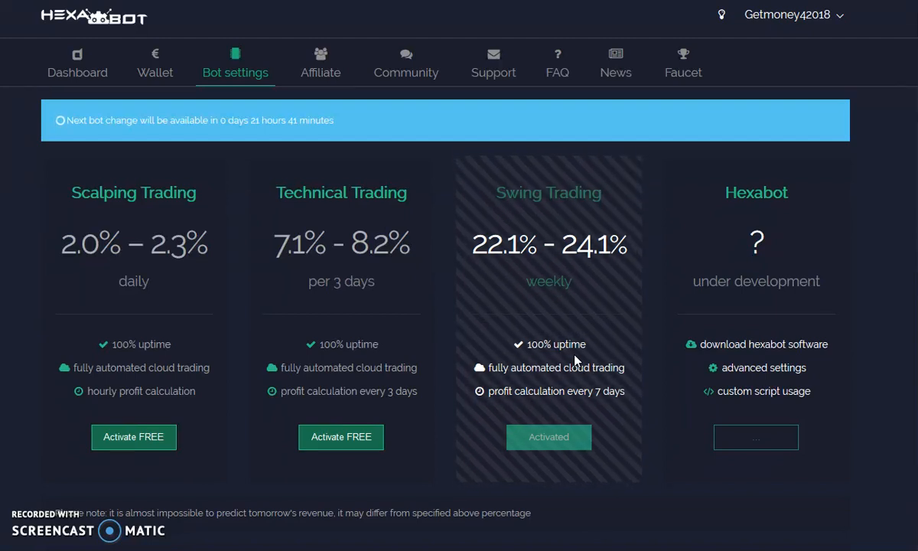
click(154, 62)
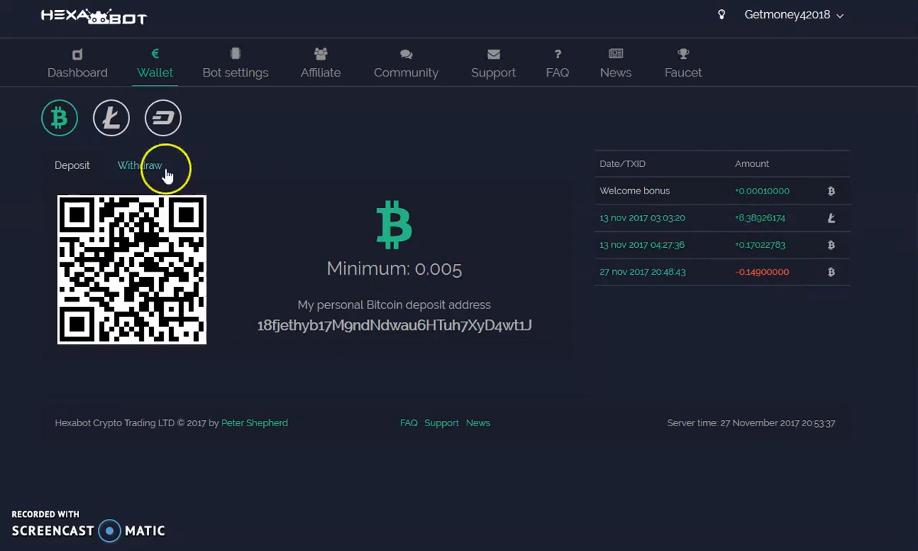
mouse_move(226, 201)
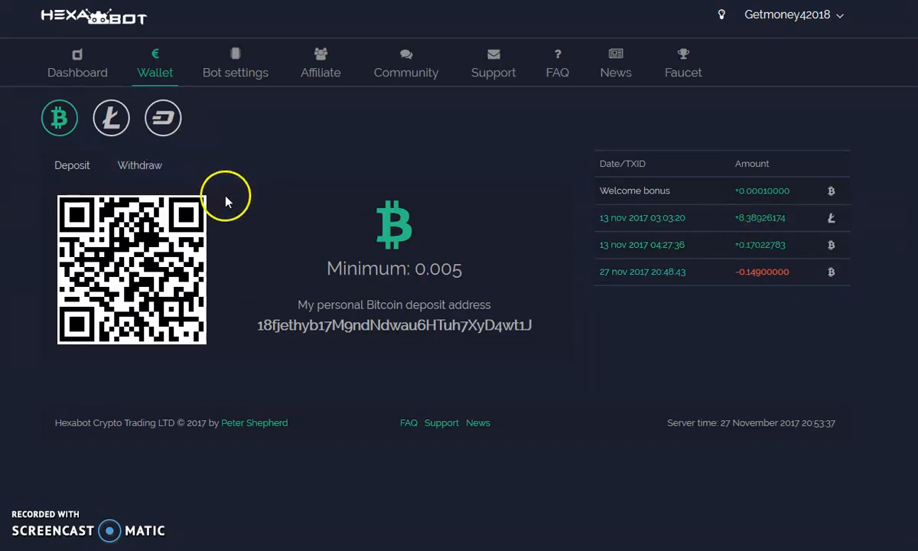
mouse_move(237, 204)
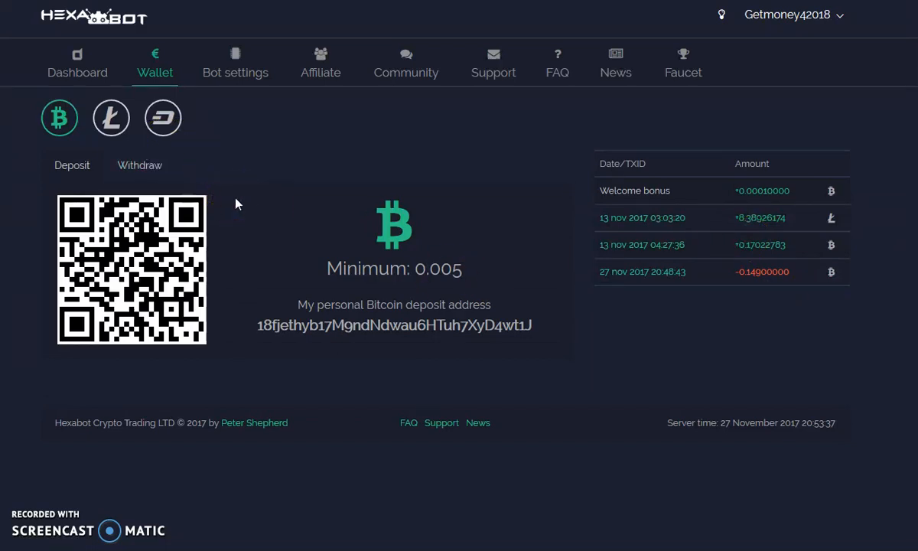